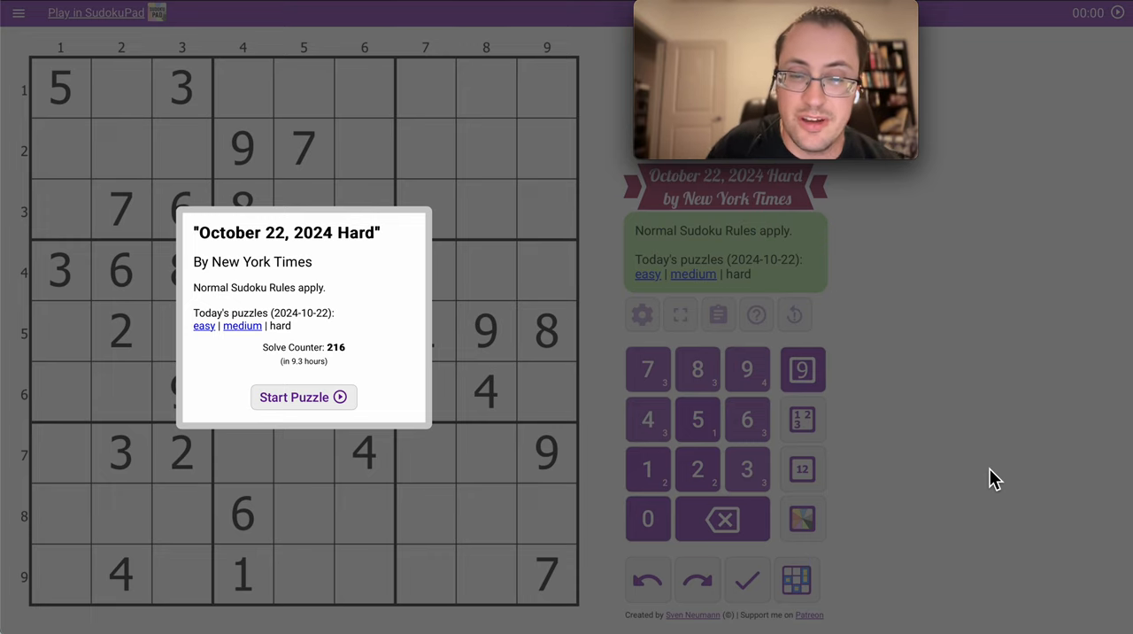
mouse_move(405, 310)
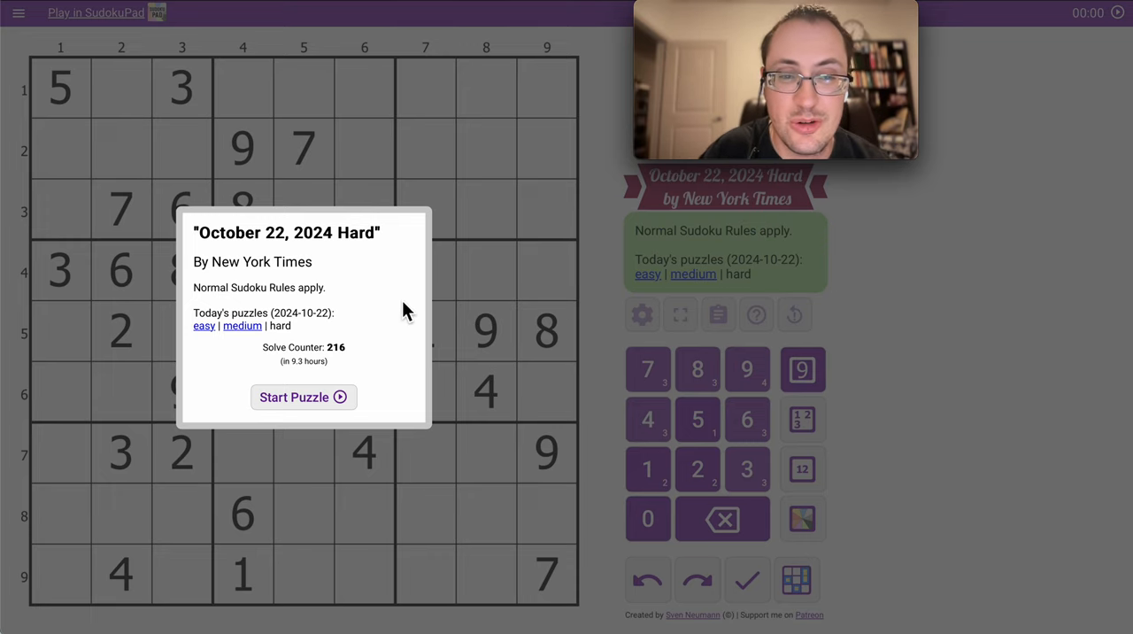
Start the puzzle and corner-mark candidates 7, 9, 2, 8, 1, 6 and 4 across the grid.
click(304, 396)
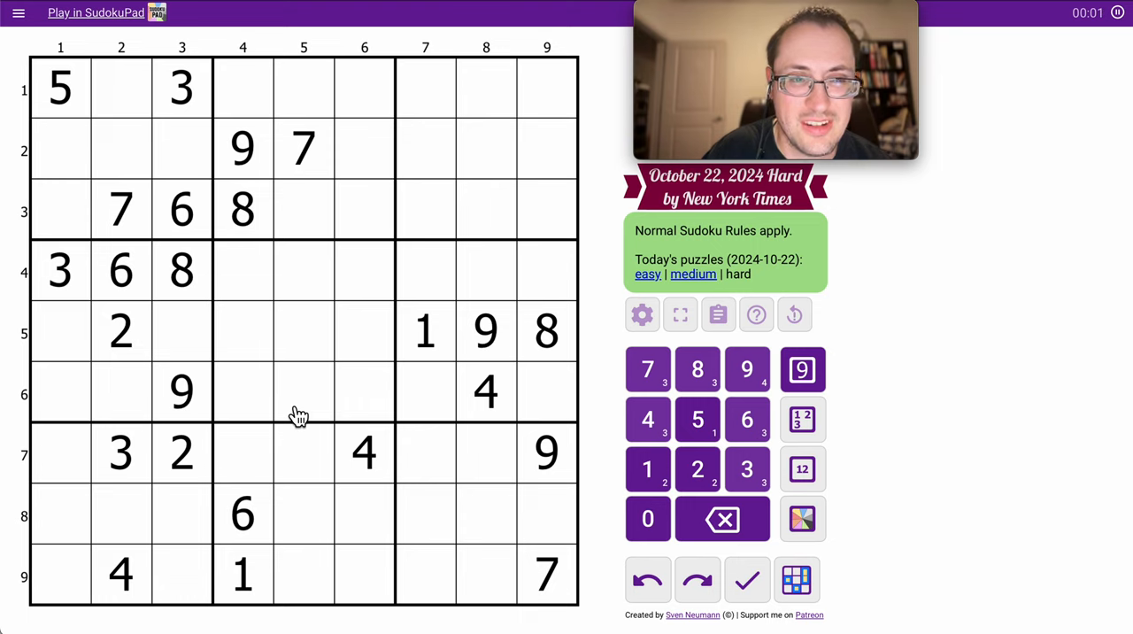
mouse_move(385, 206)
text(8)
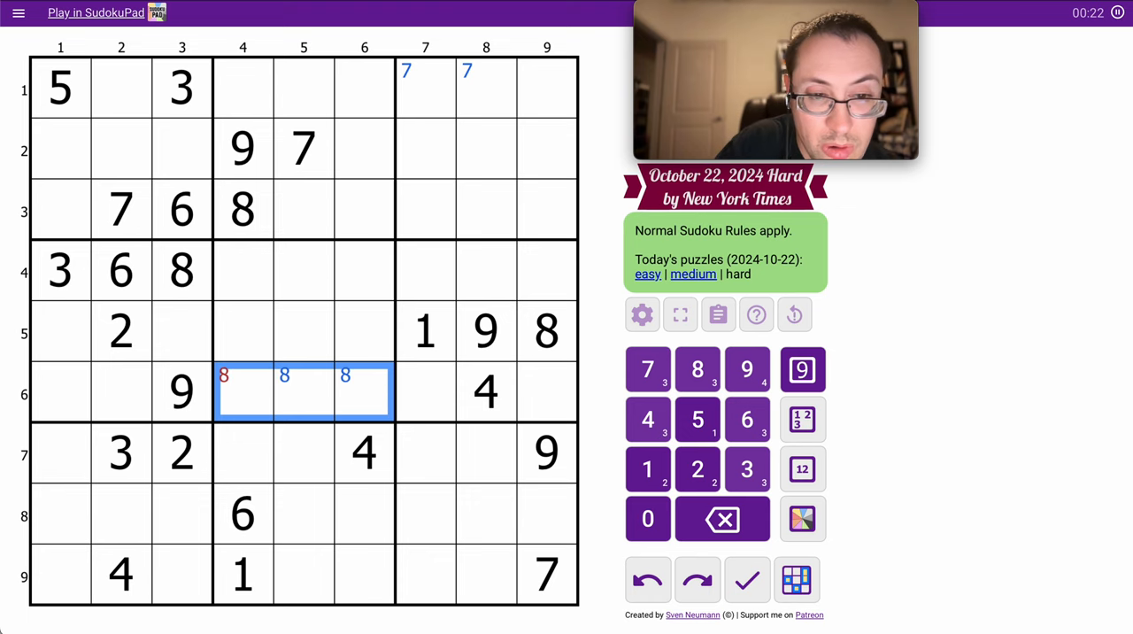
click(248, 391)
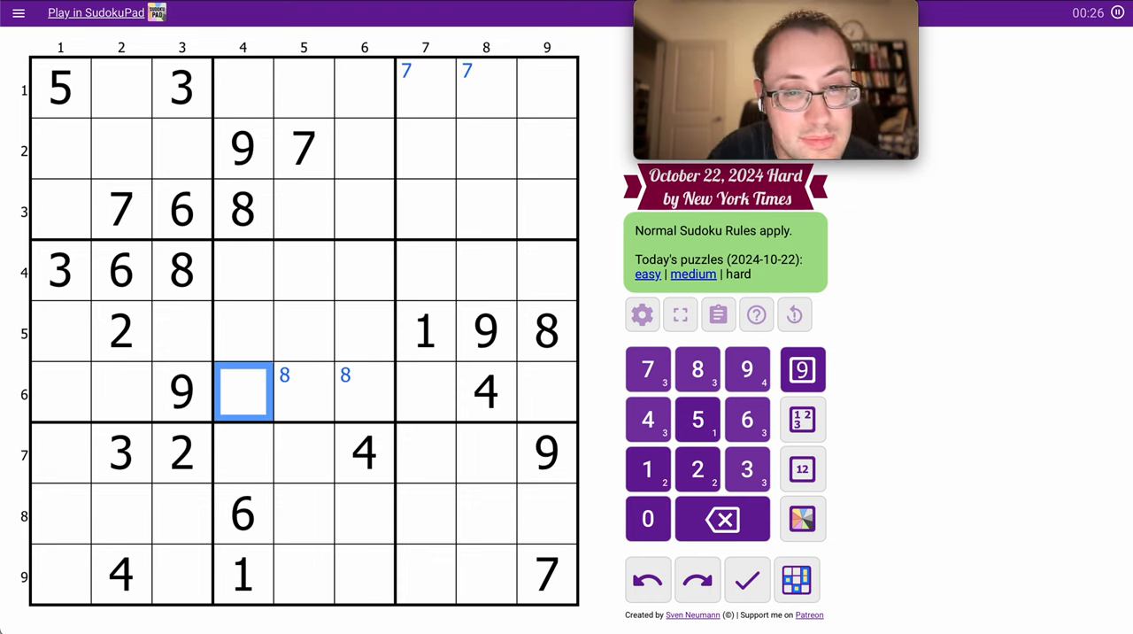
mouse_move(310, 299)
text(9)
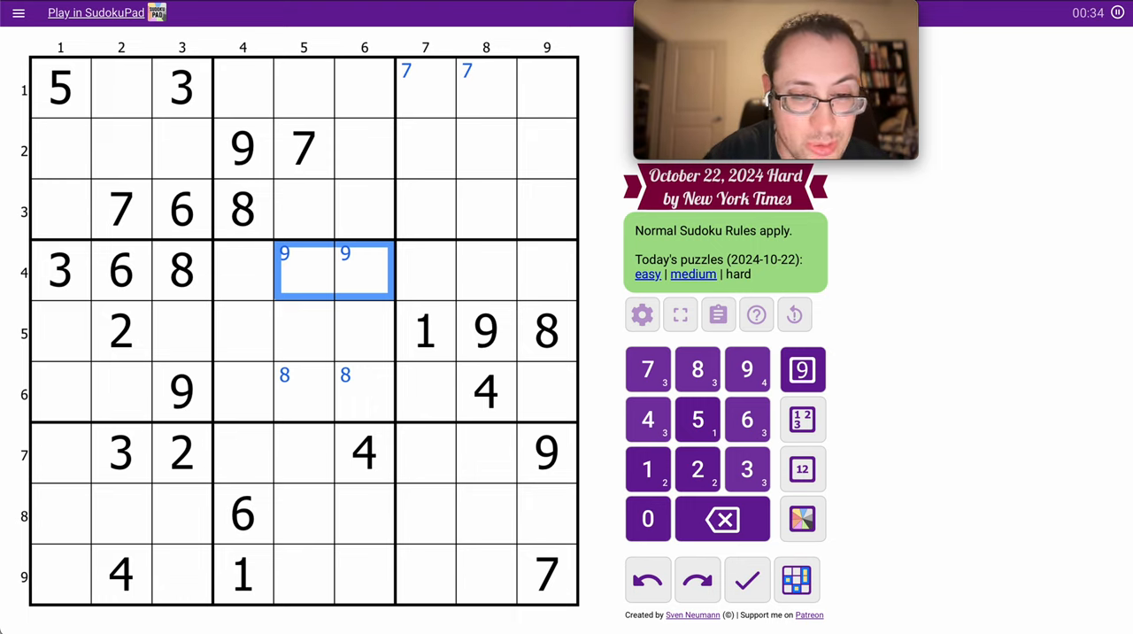
mouse_move(258, 272)
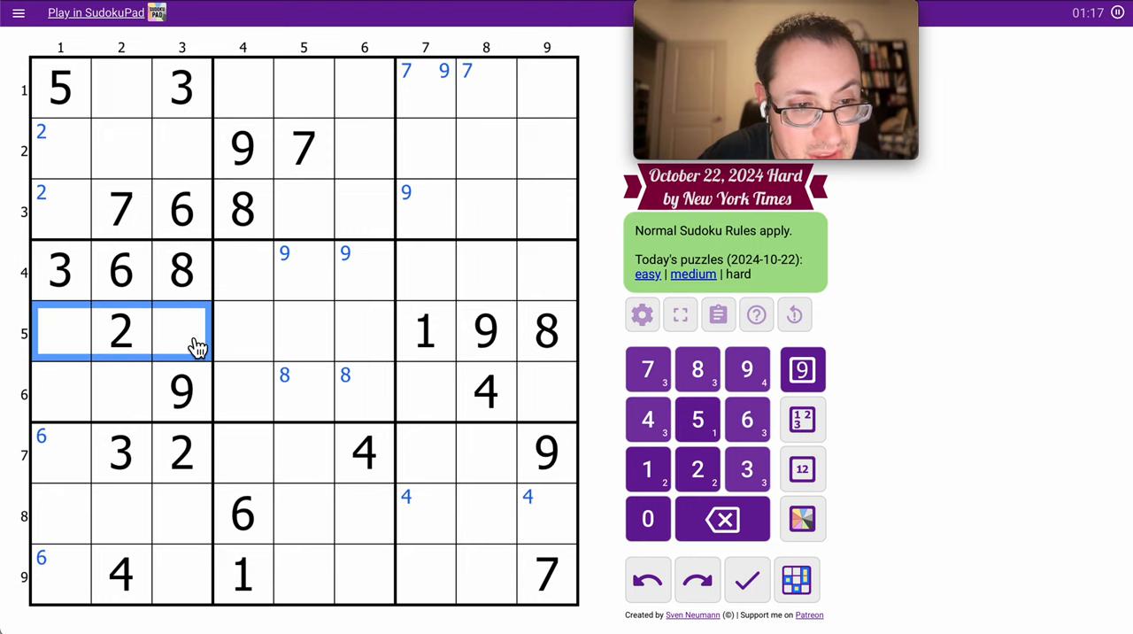
click(425, 331)
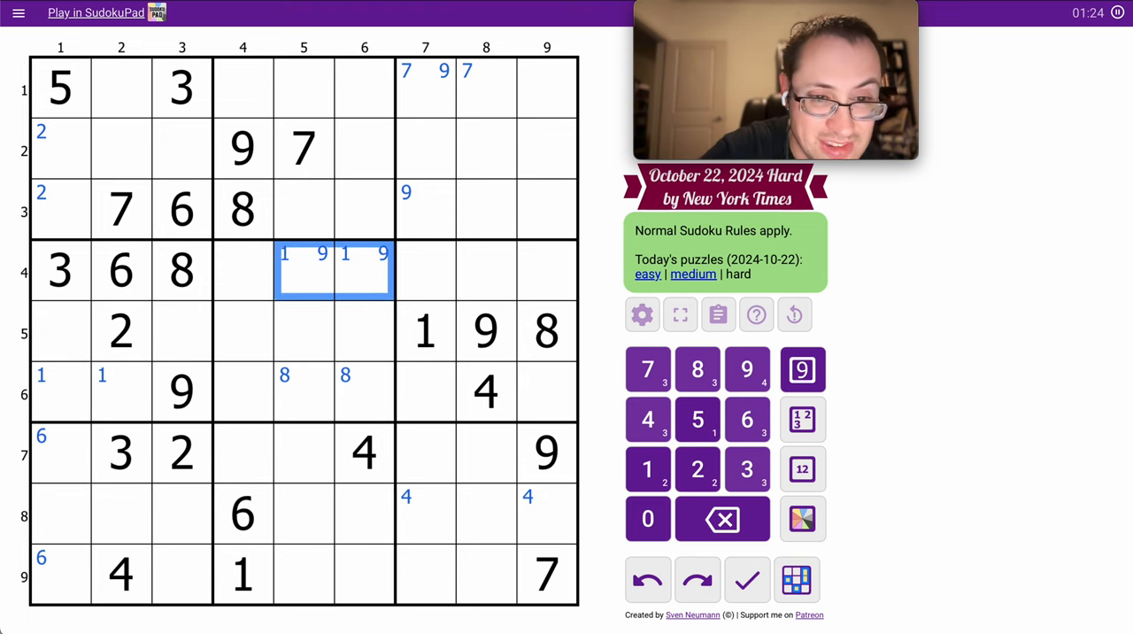
click(801, 469)
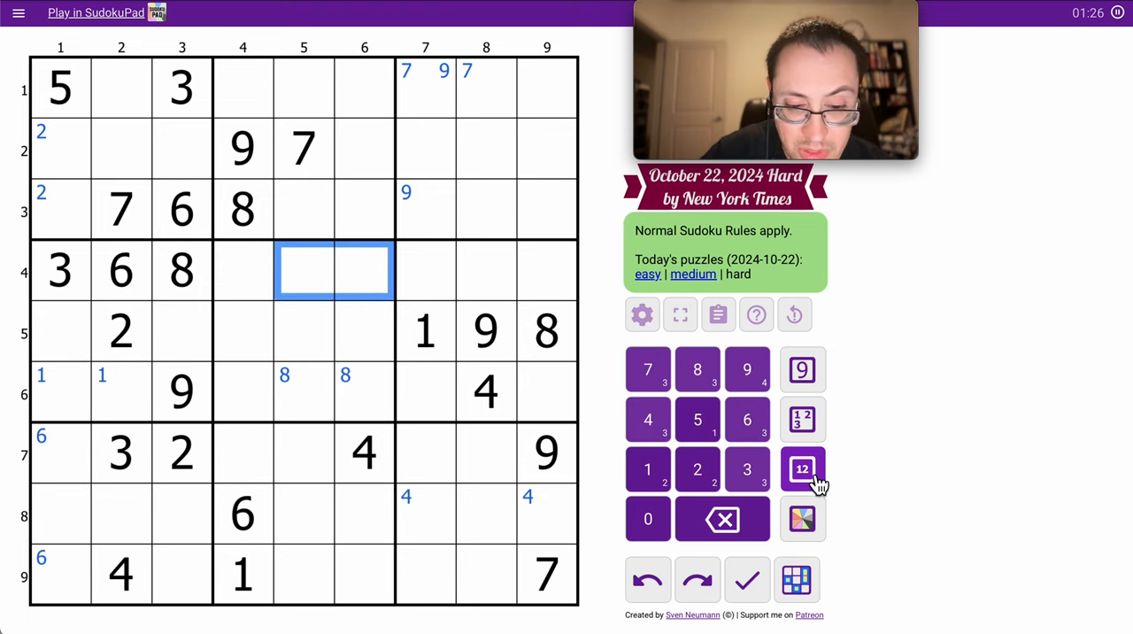
Centre-mark candidates 19, 47, 457, 17 and 15, and place a green-shaded 4 in r4c4.
click(801, 469)
text(19)
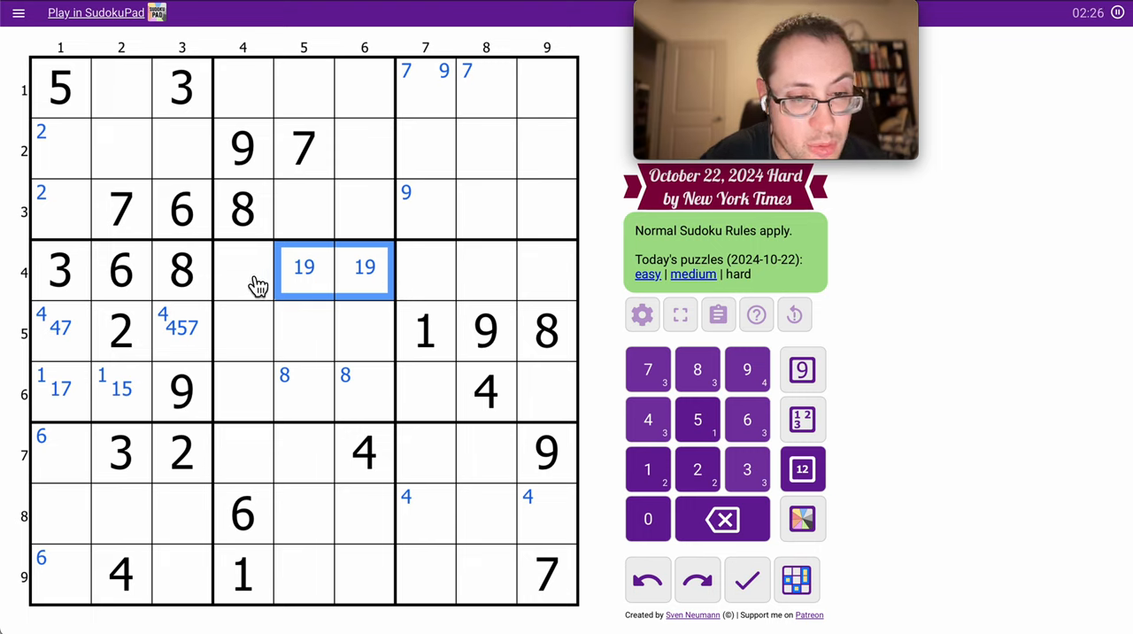
click(243, 270)
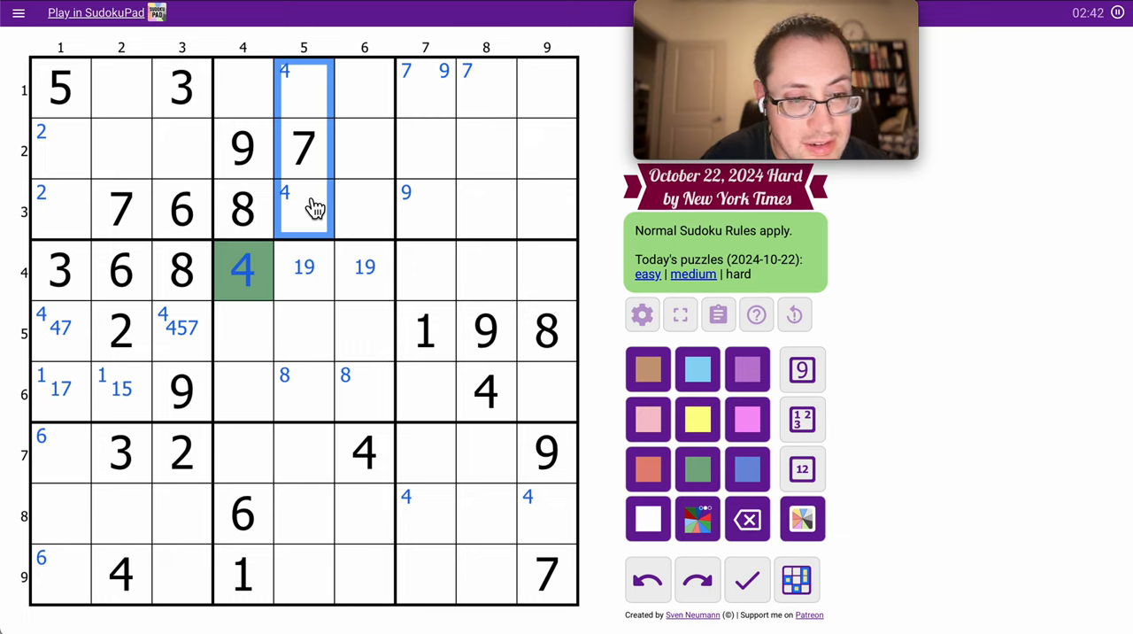
Centre-mark 257, 257, 25 in r4c7–9, shade them light green, and mark 36 in r6c7 and r6c9.
click(546, 270)
text(23)
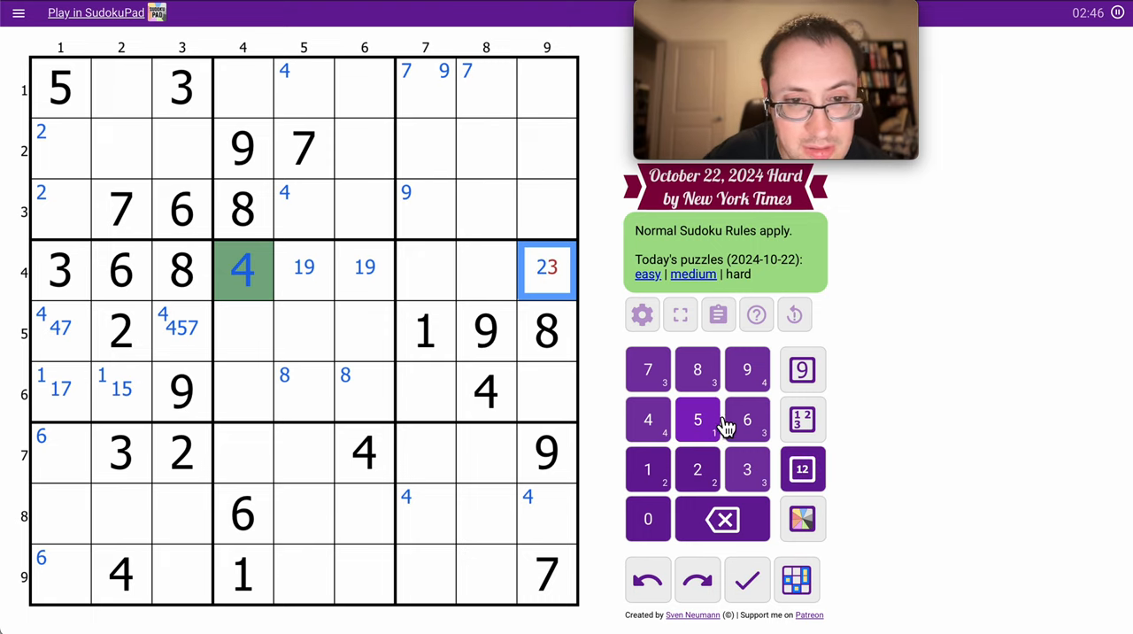
click(722, 518)
text(257)
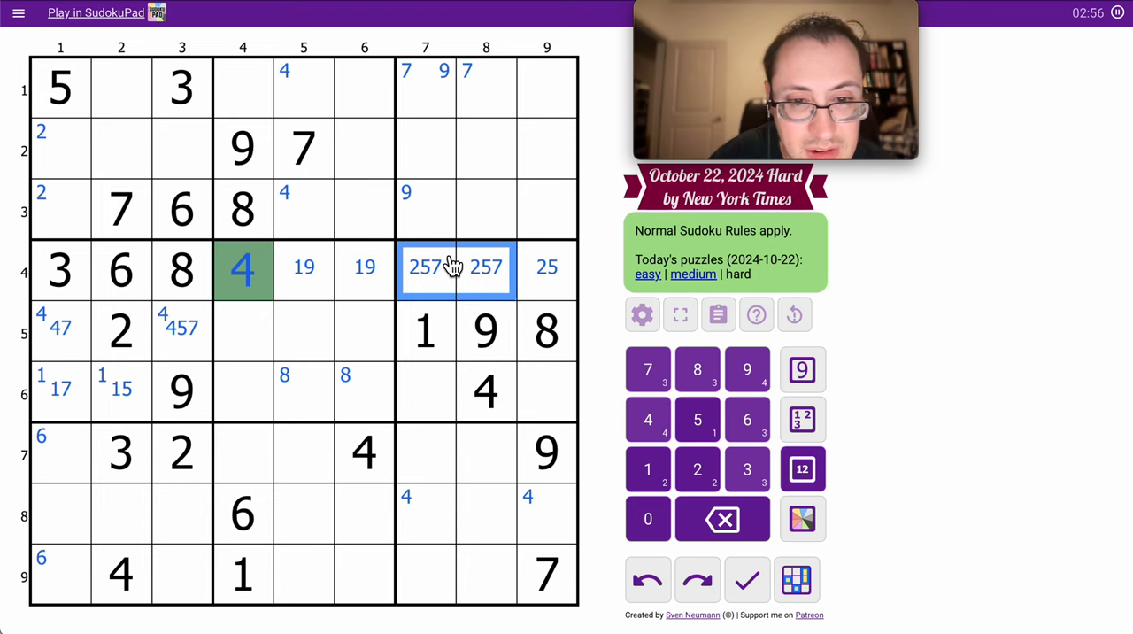
click(801, 518)
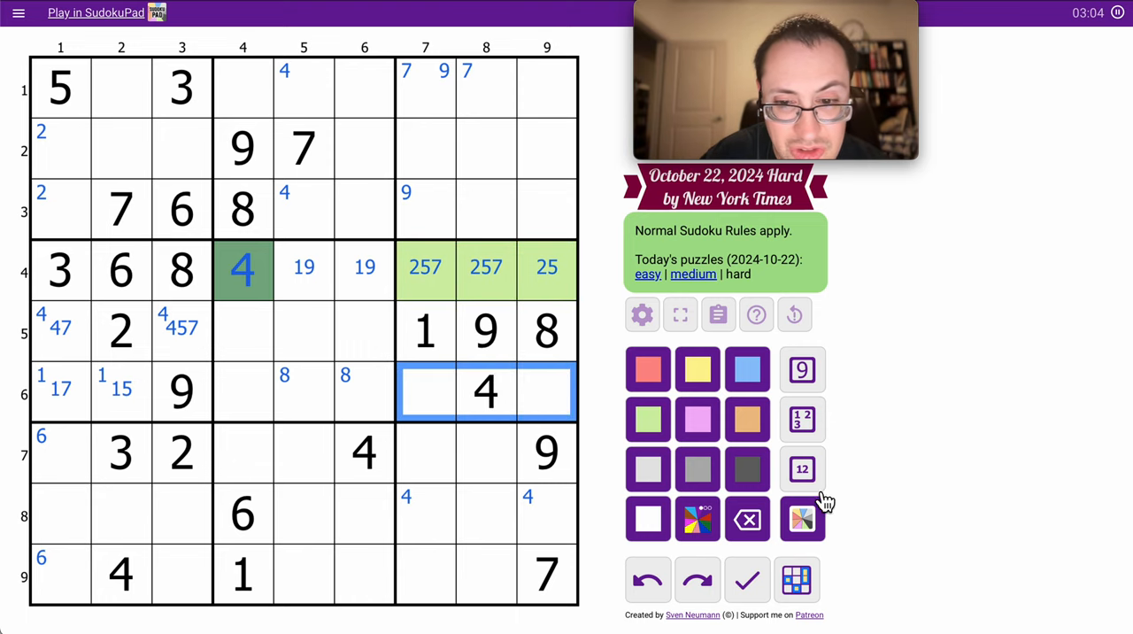
click(801, 468)
text(36)
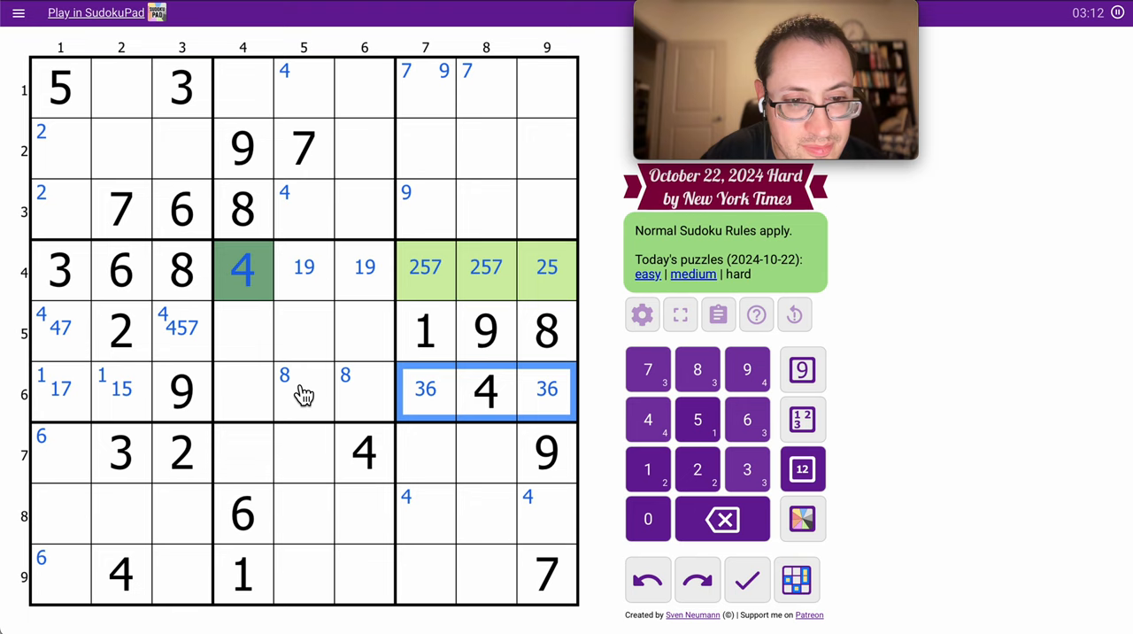
Centre-mark 2578 in r6c4–6, trimming r6c4 to 257 and r6c5 to 258.
click(304, 392)
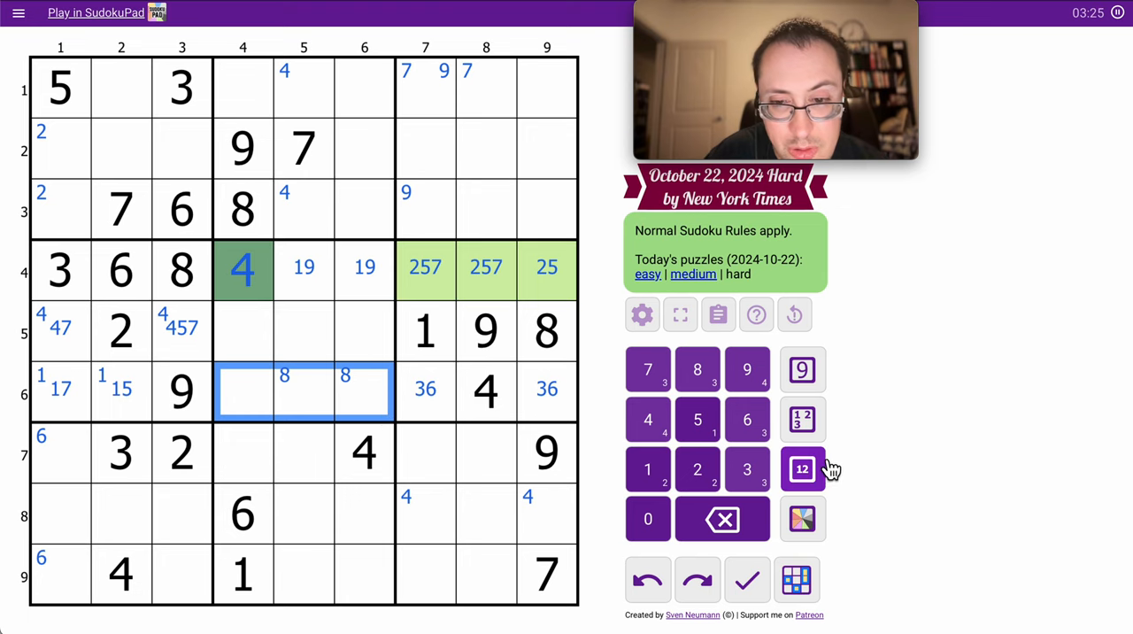
click(801, 469)
text(2578)
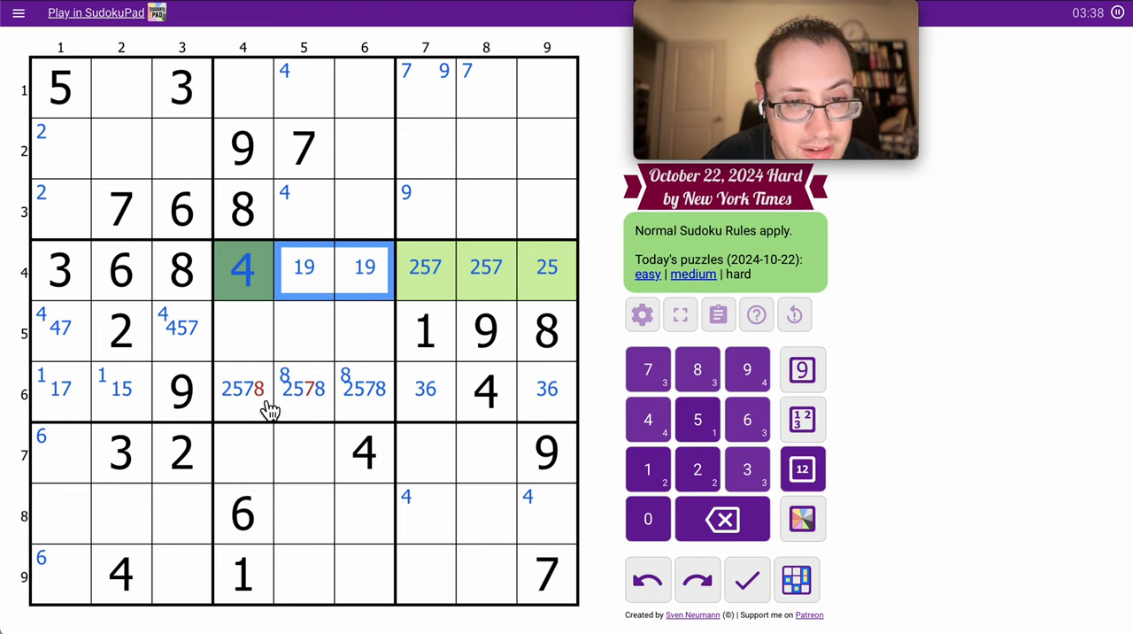
click(243, 390)
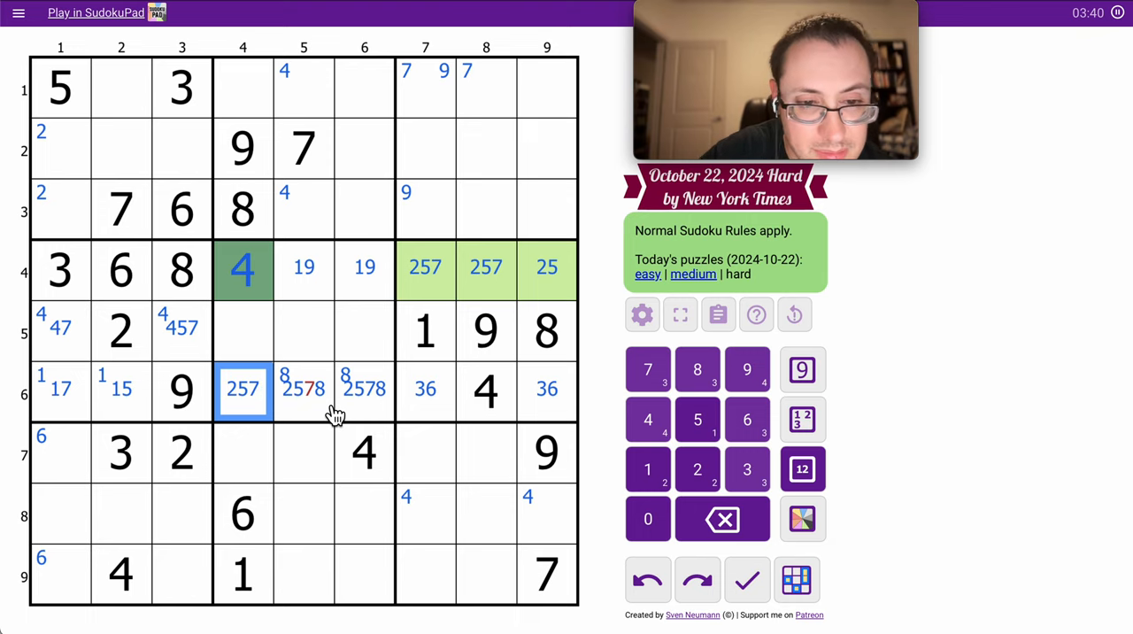
click(304, 390)
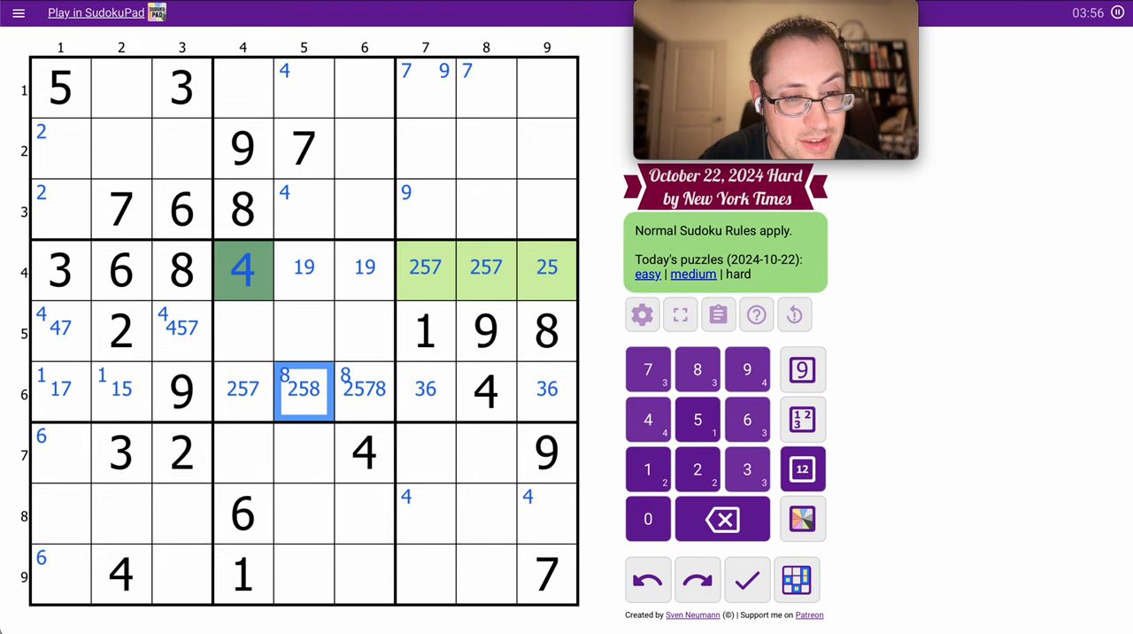
click(121, 146)
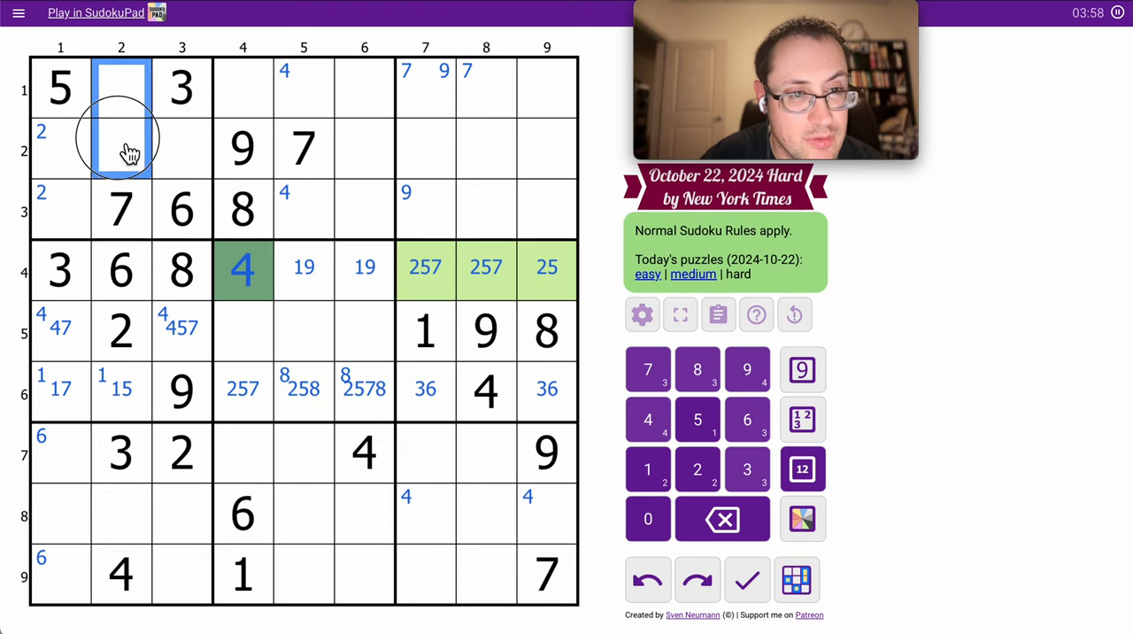
Shade r5c4–6 red with 35/356/356 and r6c4–6 orange, drop corner 4s from r5c1/r5c3, and tint r8c2 yellow.
click(801, 469)
text(1589)
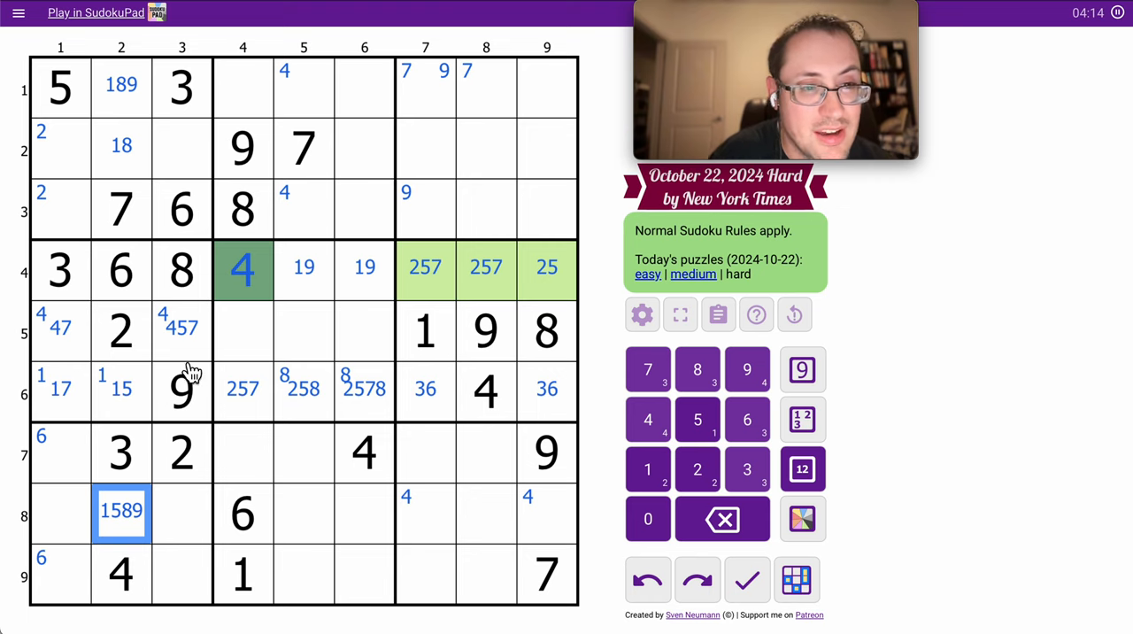
click(181, 147)
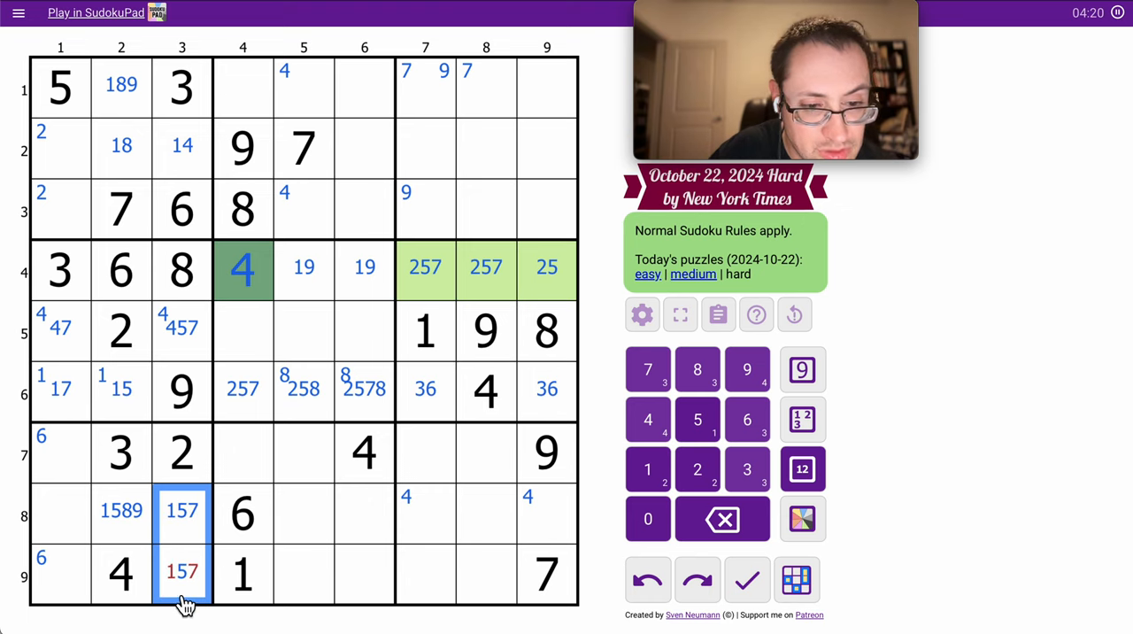
click(121, 572)
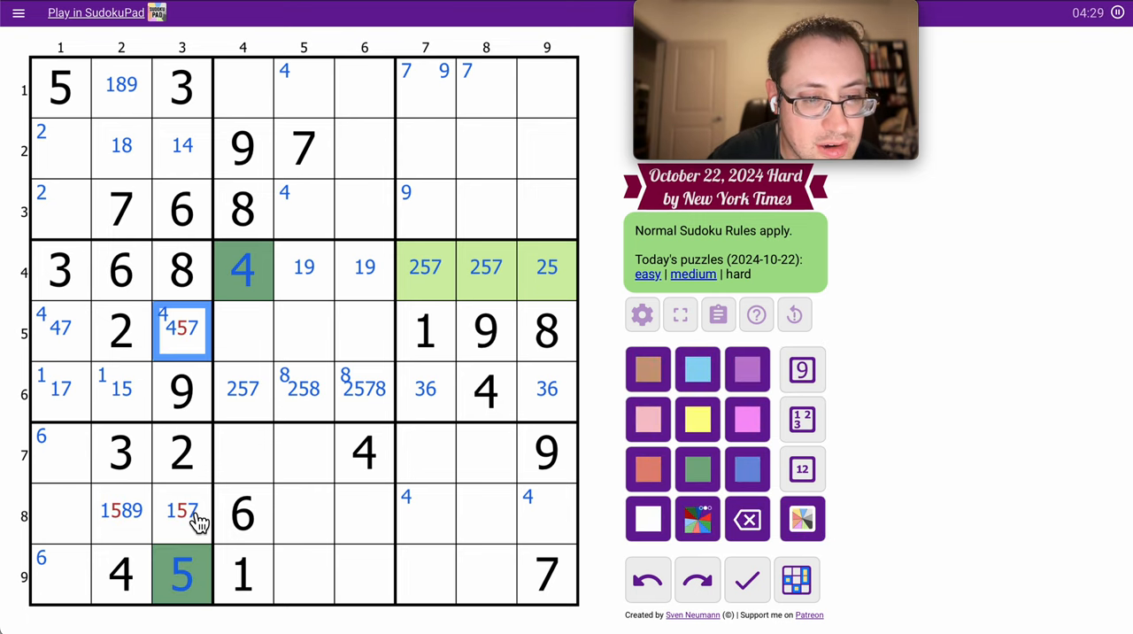
click(181, 511)
text(5)
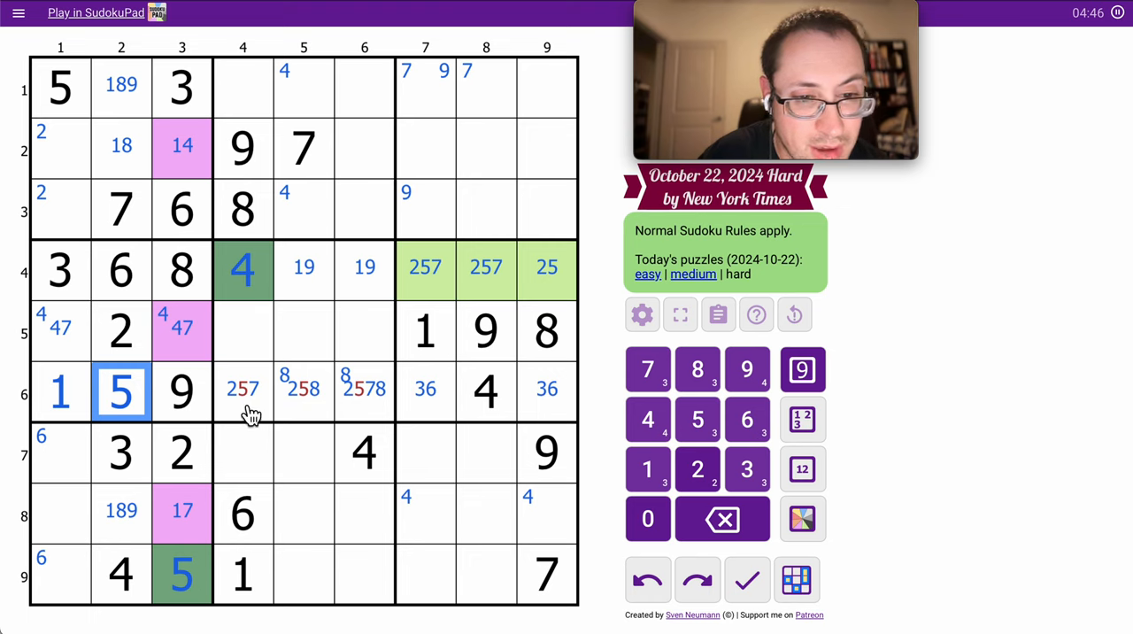
click(364, 391)
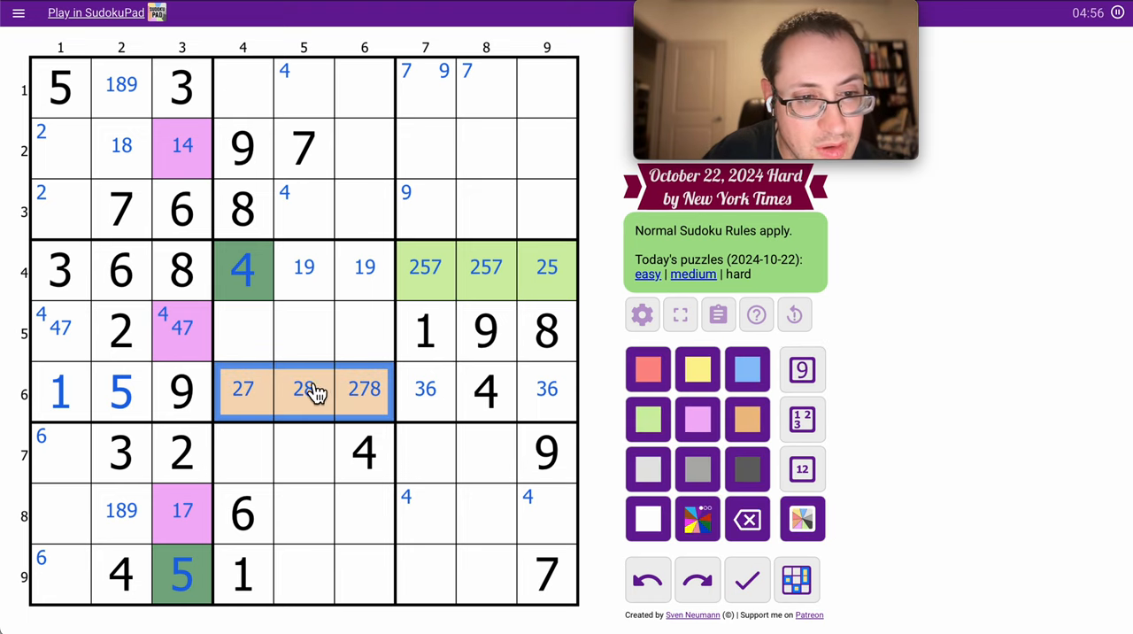
mouse_move(263, 354)
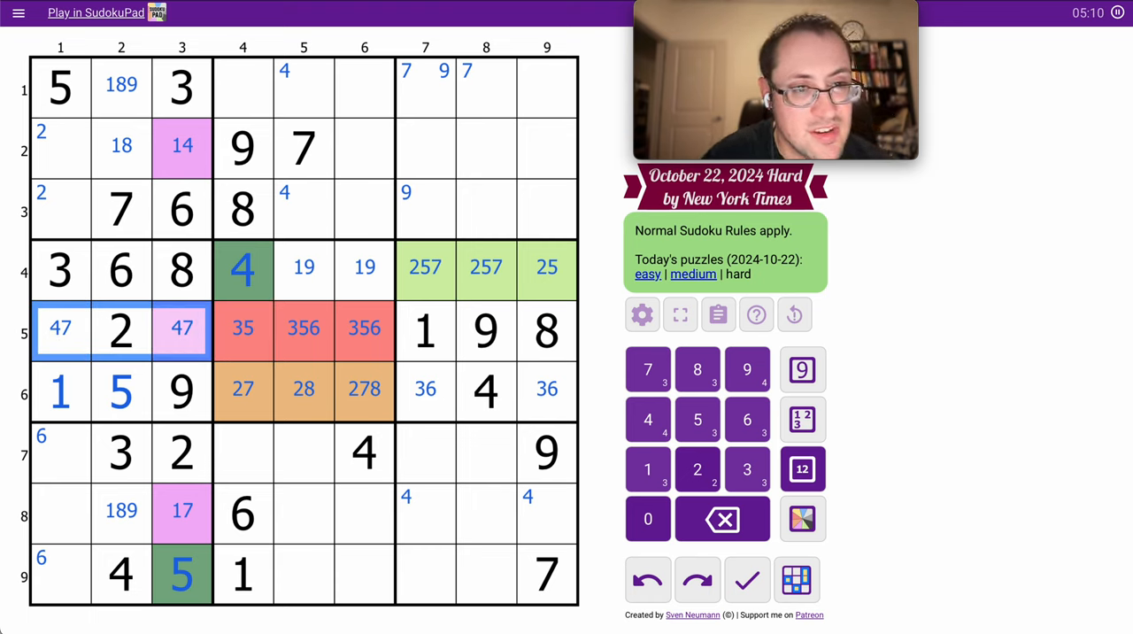
mouse_move(116, 493)
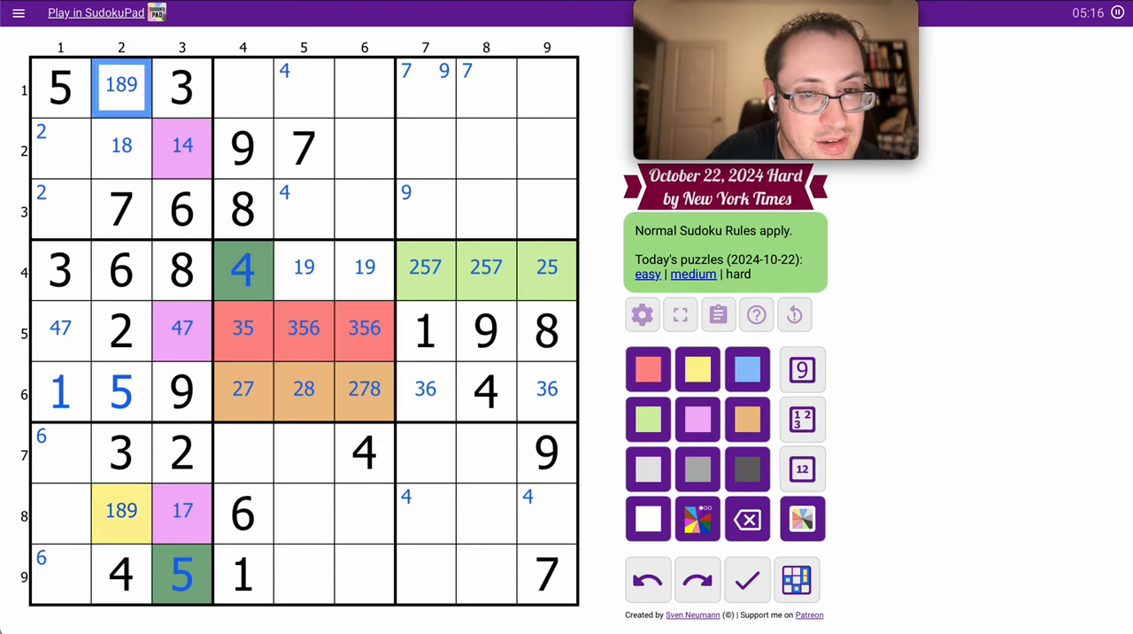
Tint r1c2 yellow, centre-mark 48/49 in r2c1/r3c1, and enter 2, 3, 7, 5 down column 4.
click(697, 369)
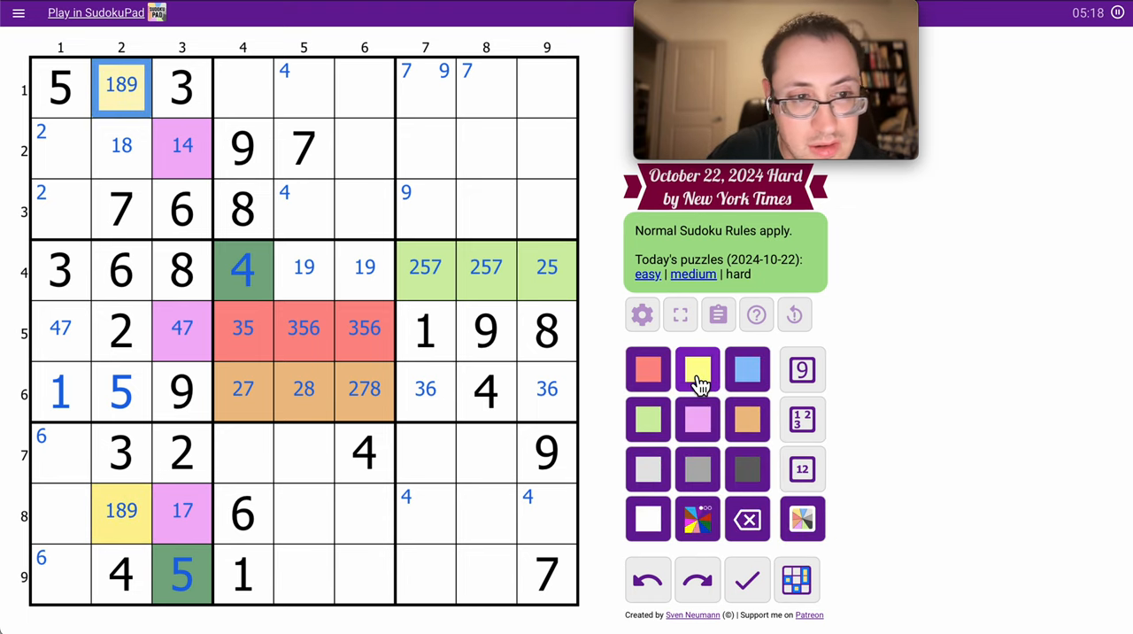
click(122, 146)
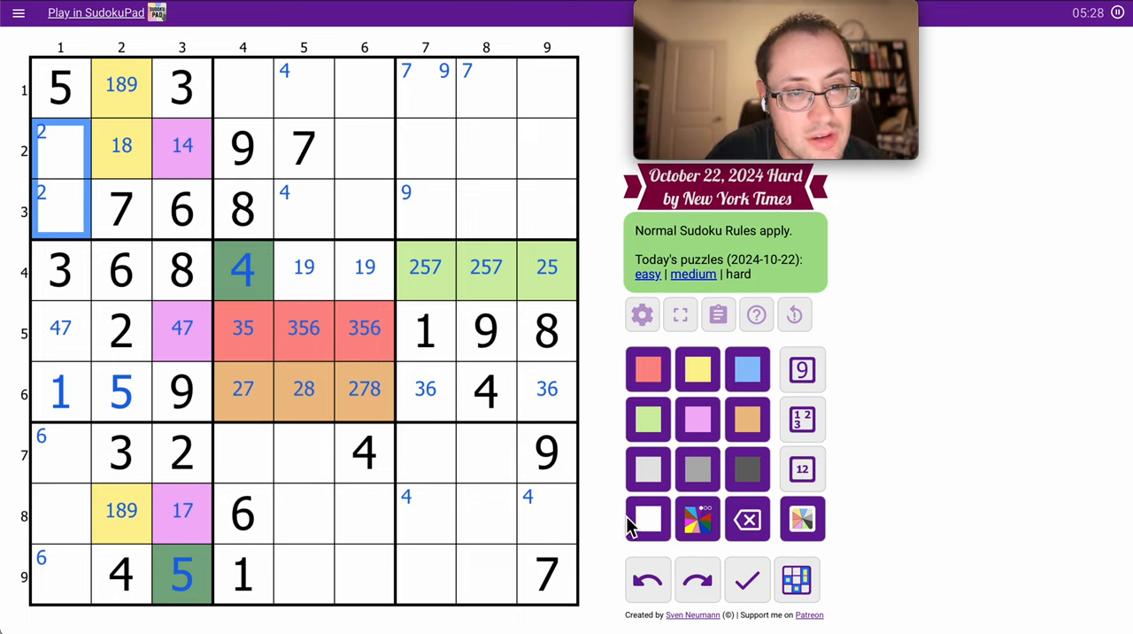
click(801, 469)
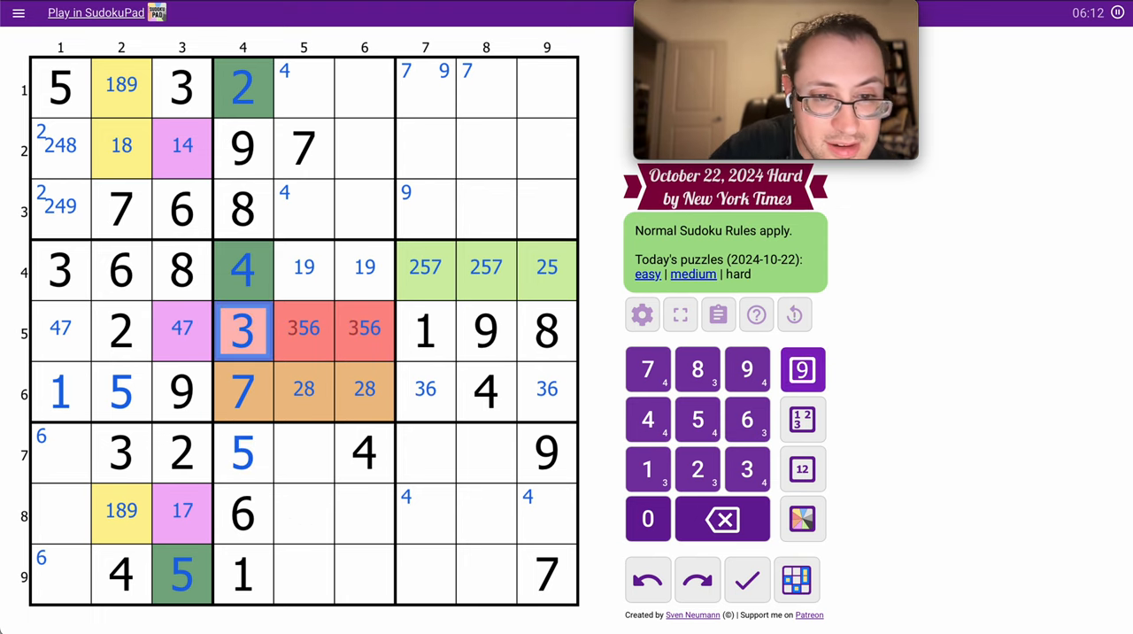
Remove 3 from r5c5/r5c6, place green 8 in r7c5, 2 and 8 in r6c5/r6c6, and drop 8 from r7c1.
click(303, 329)
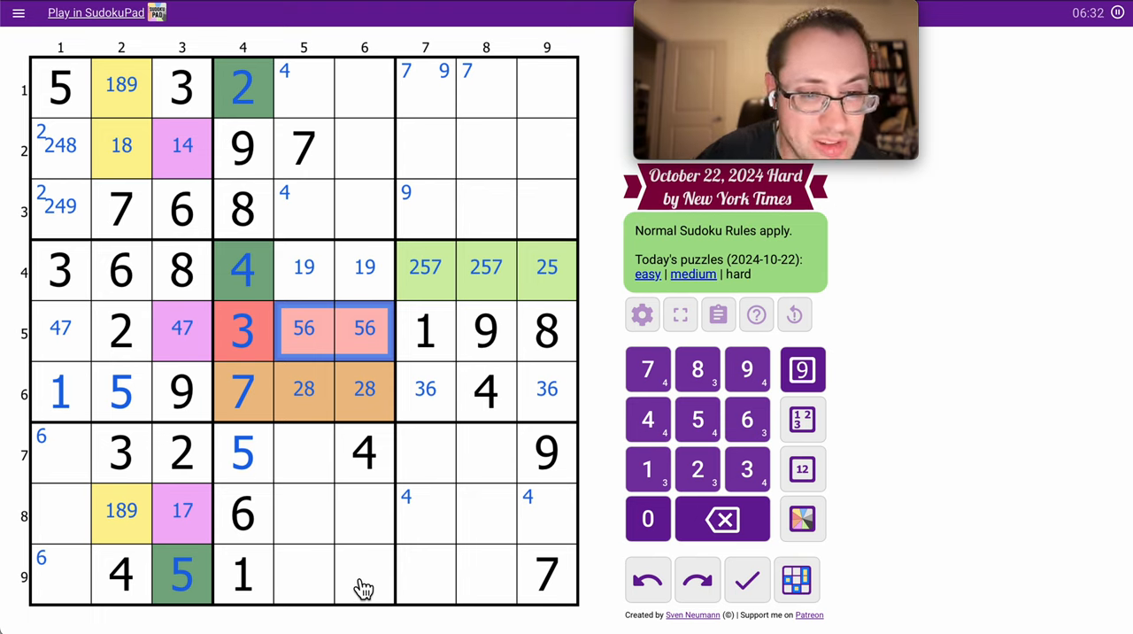
mouse_move(81, 451)
text(678)
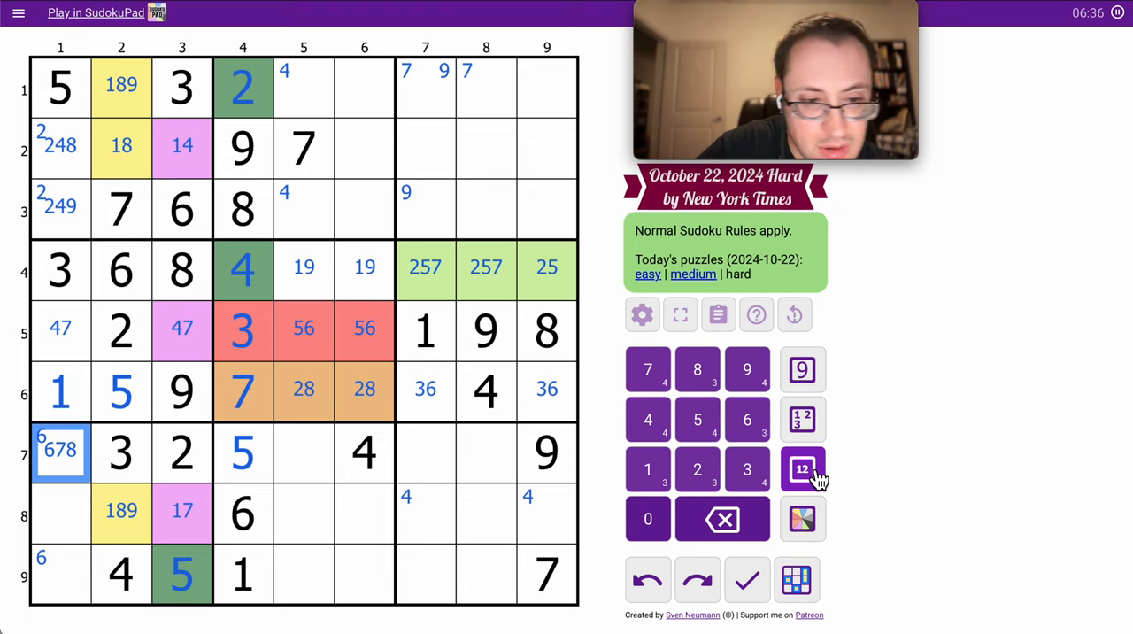
click(302, 453)
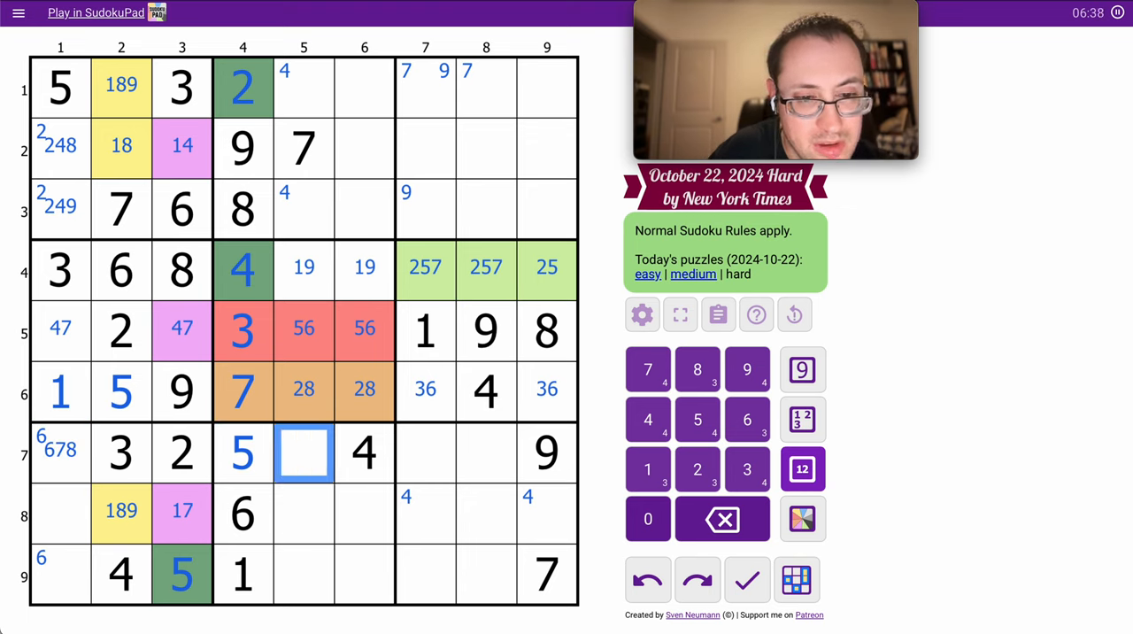
click(697, 369)
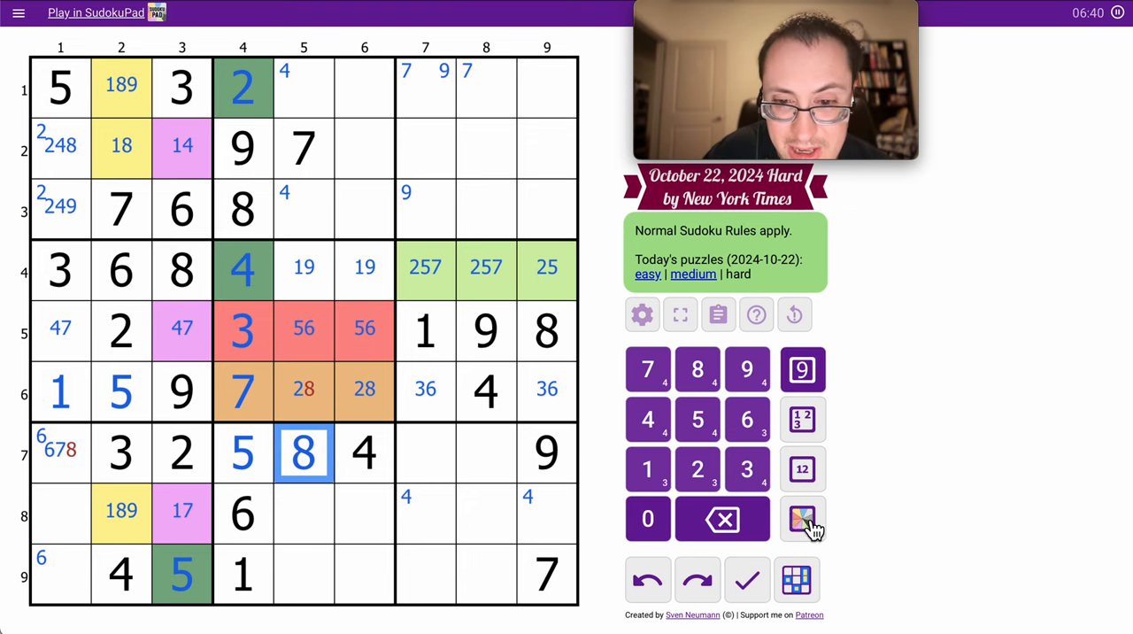
click(802, 520)
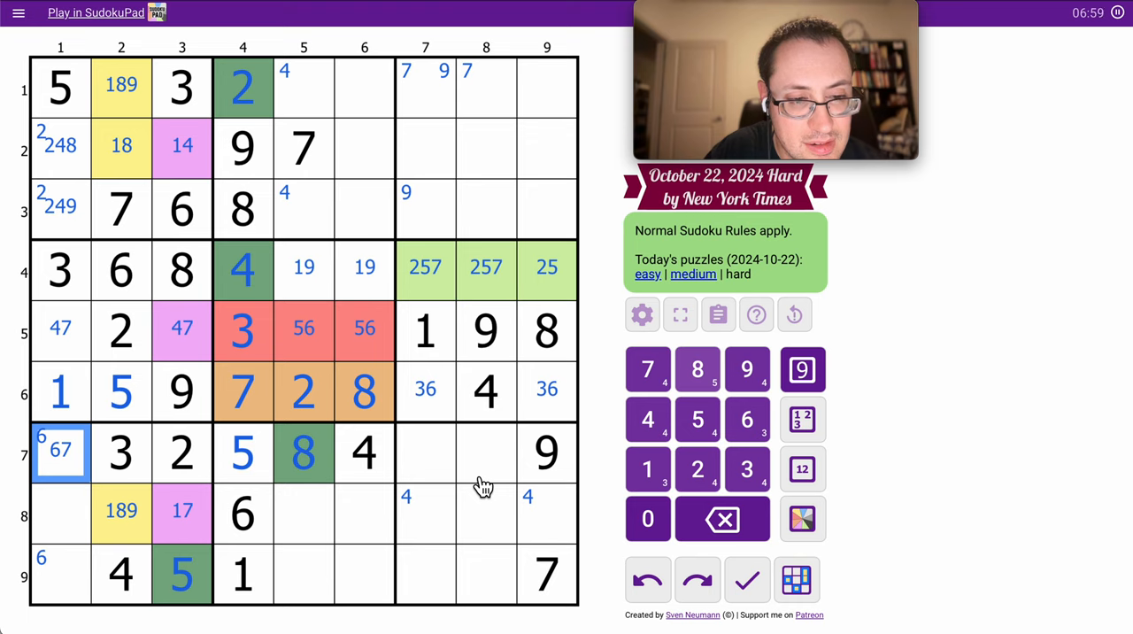
mouse_move(446, 470)
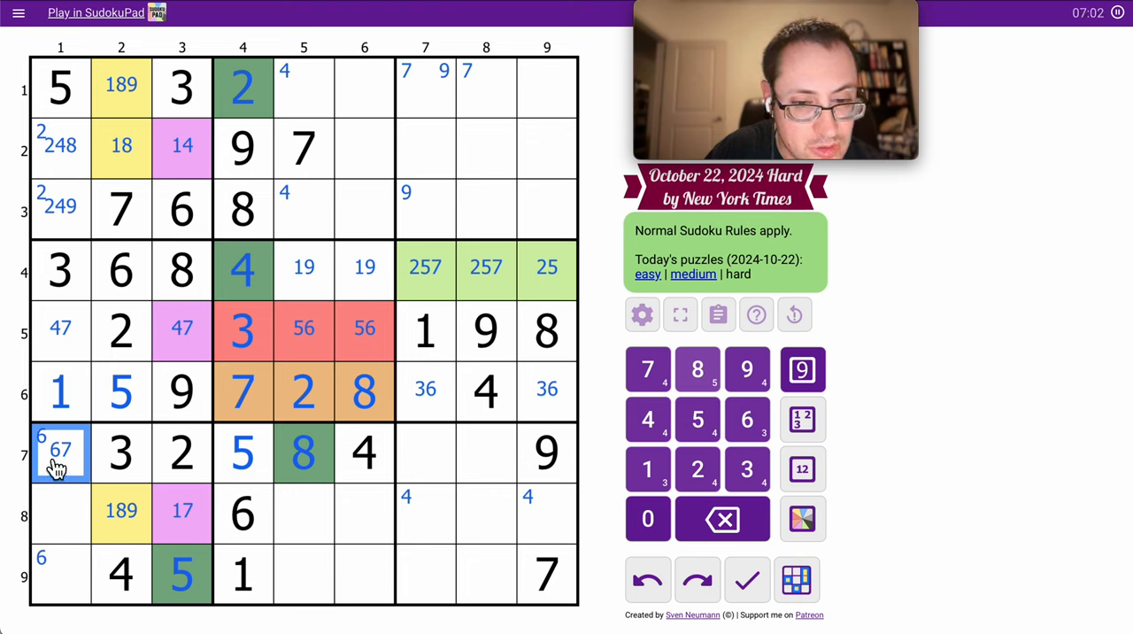
Enter 4, 7, 7, 1, 4 on the left, trim r2c1/r3c1/r8c2, then enter 3, 6, 1, 6 on the right.
click(648, 368)
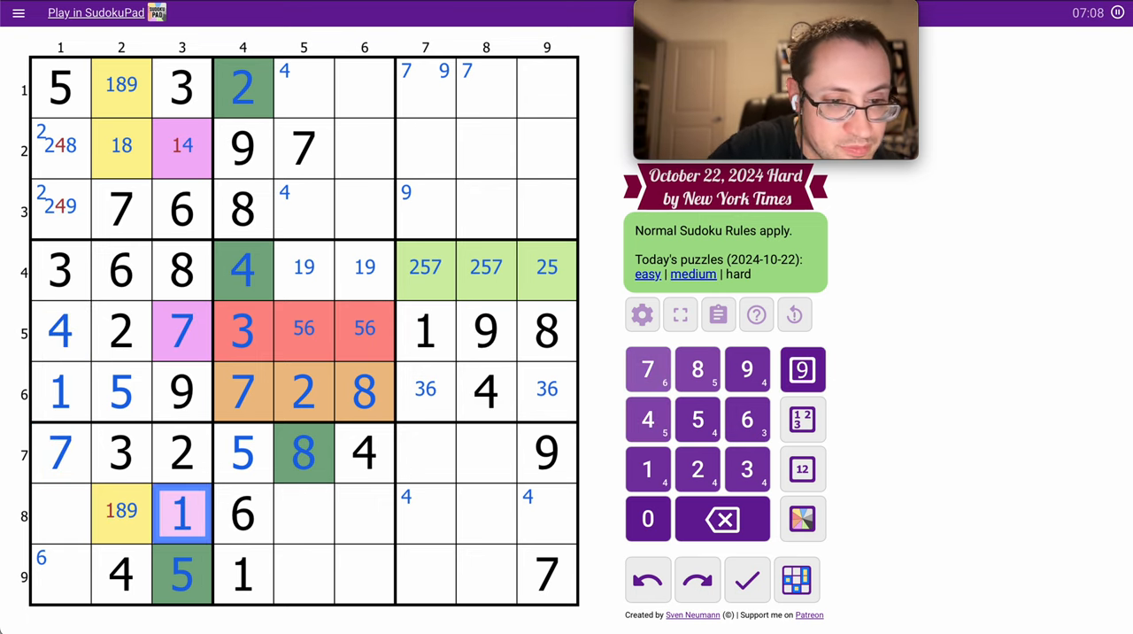
click(181, 145)
text(4)
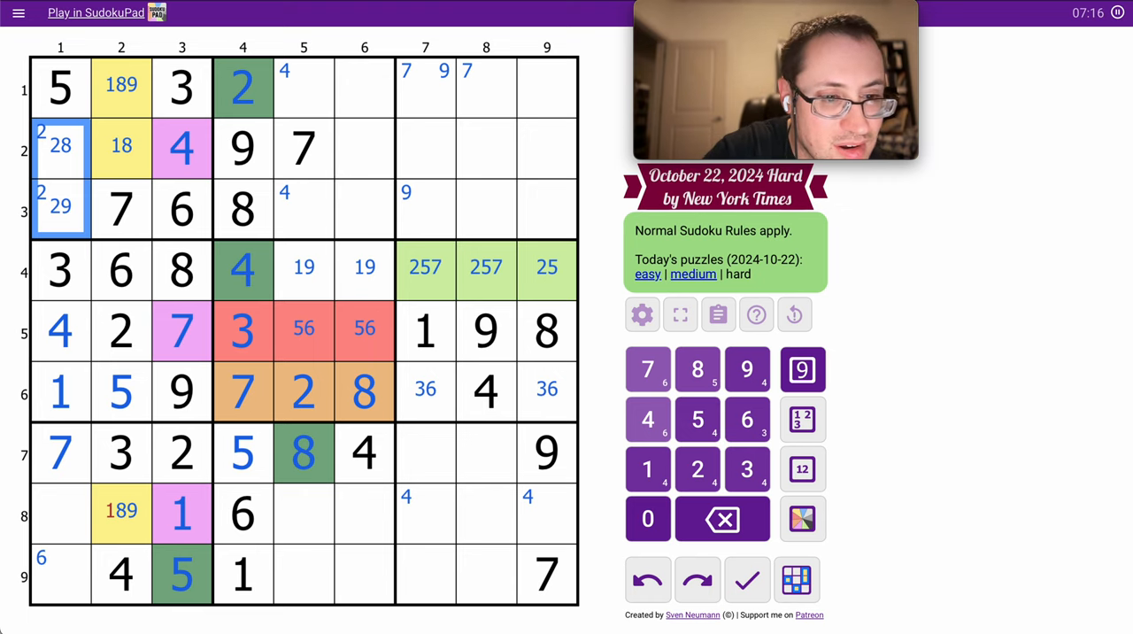
click(120, 514)
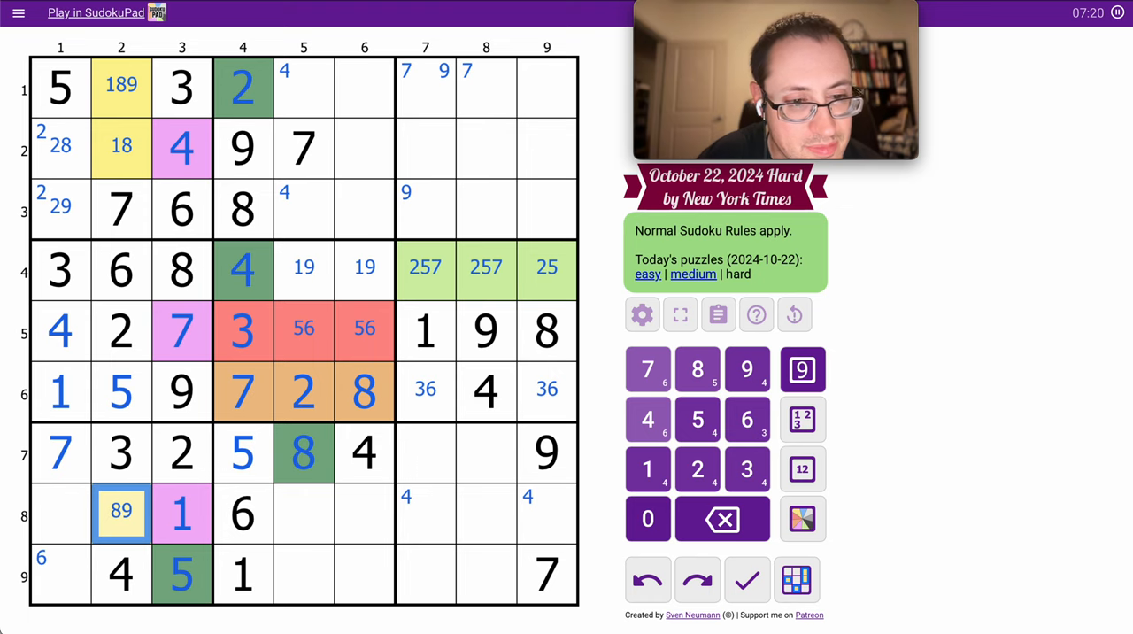
click(425, 454)
text(6)
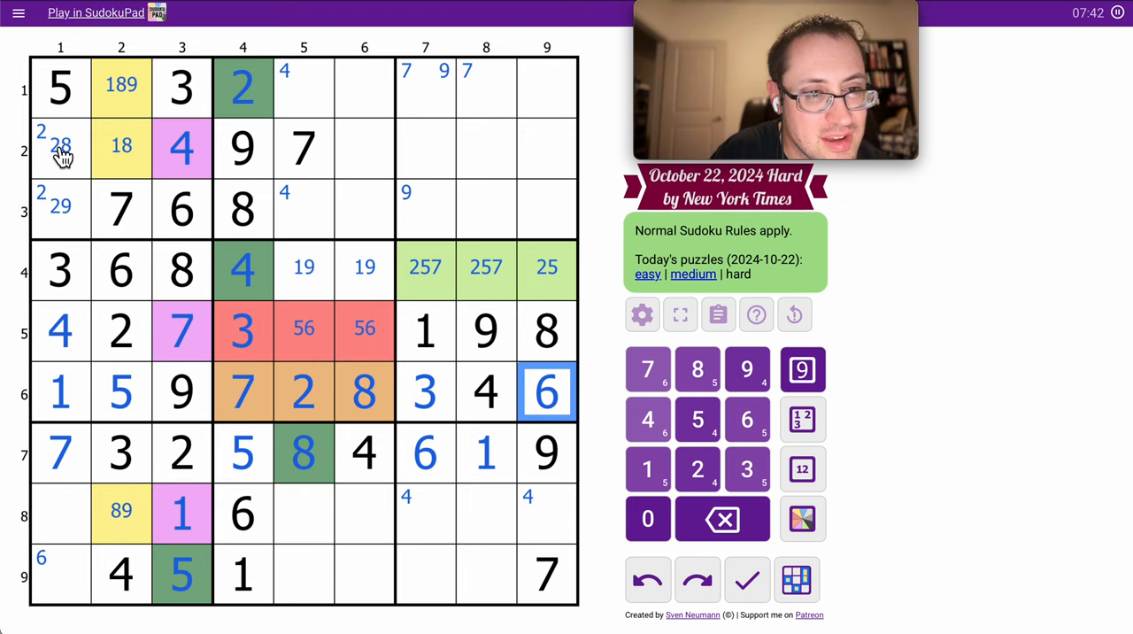
Place 6 in r9c1, centre-mark 89 in r8c1, and shade r2c1, r3c1 and r8c1 blue.
click(61, 146)
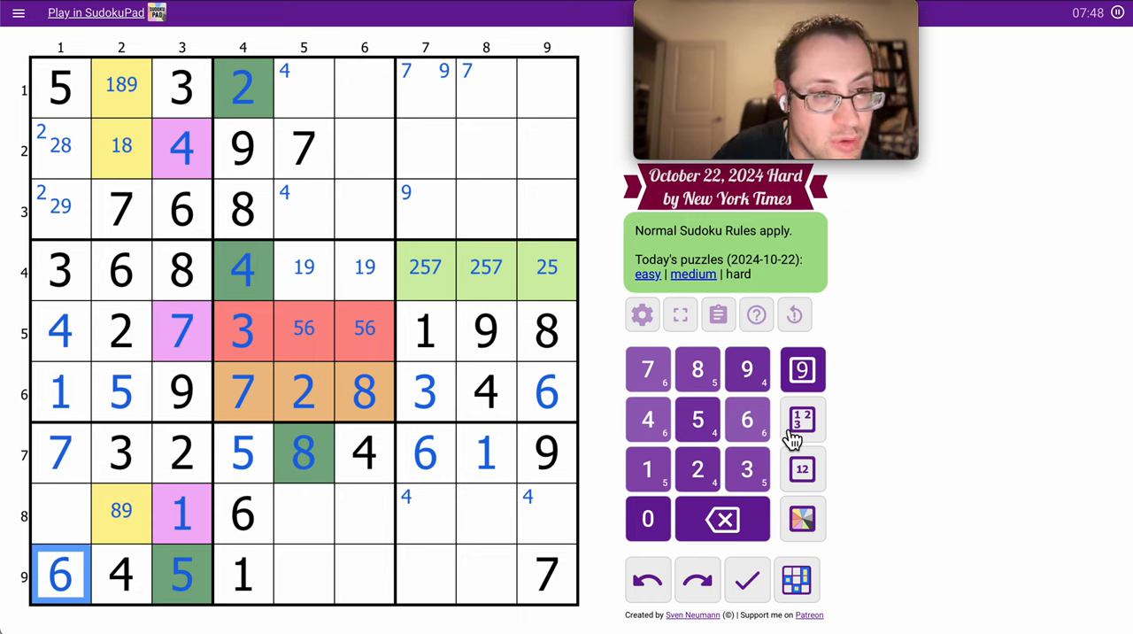
click(55, 530)
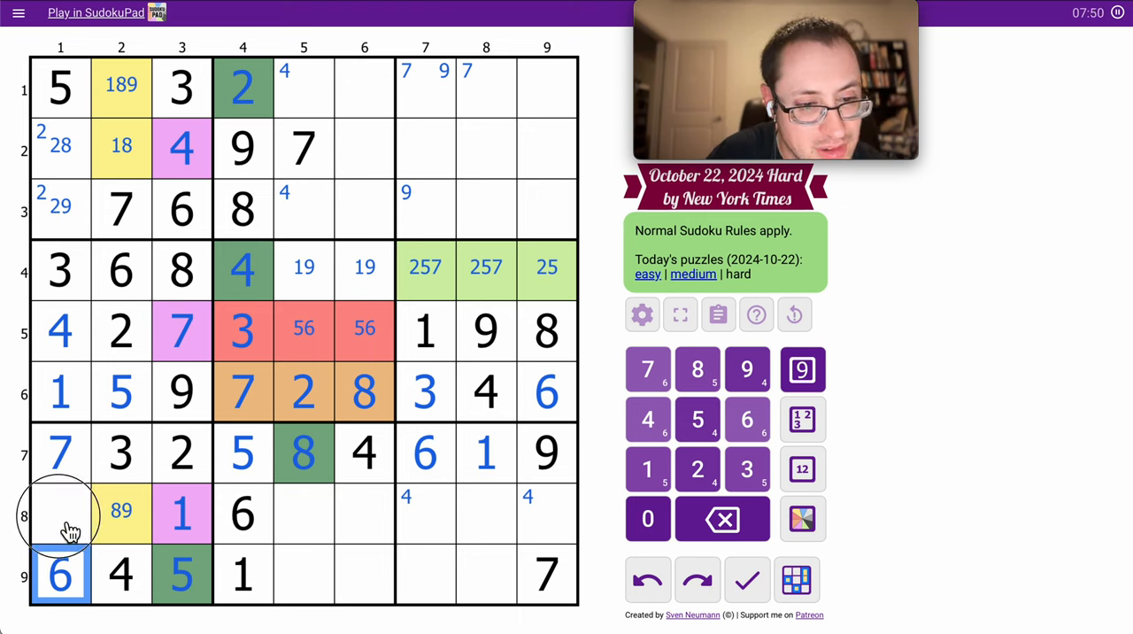
click(58, 514)
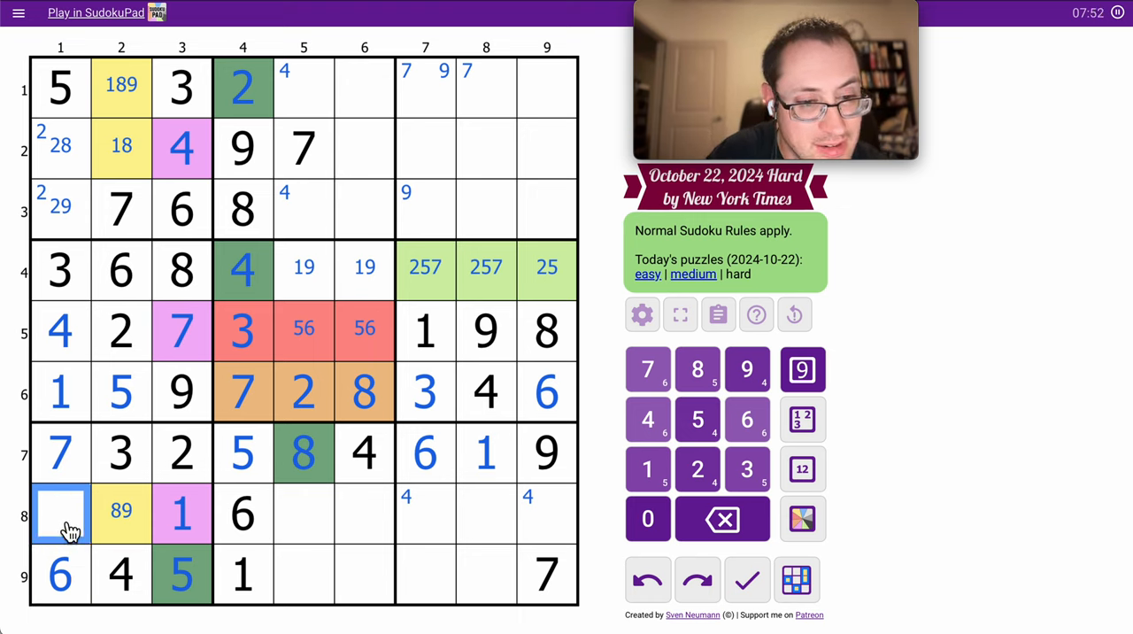
click(801, 469)
text(89)
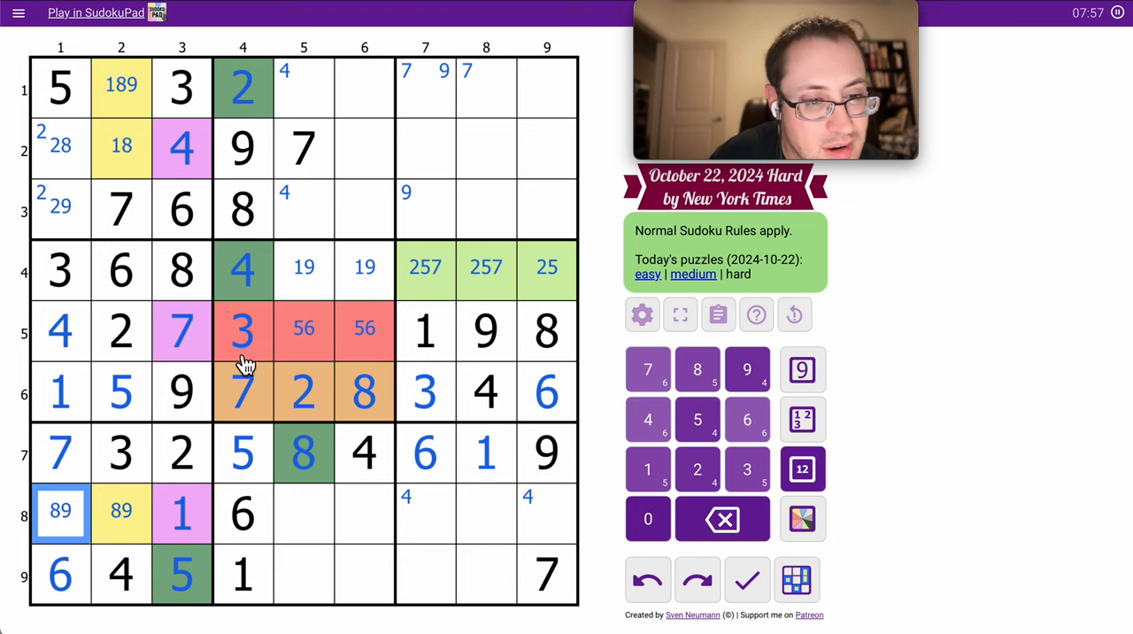
click(800, 518)
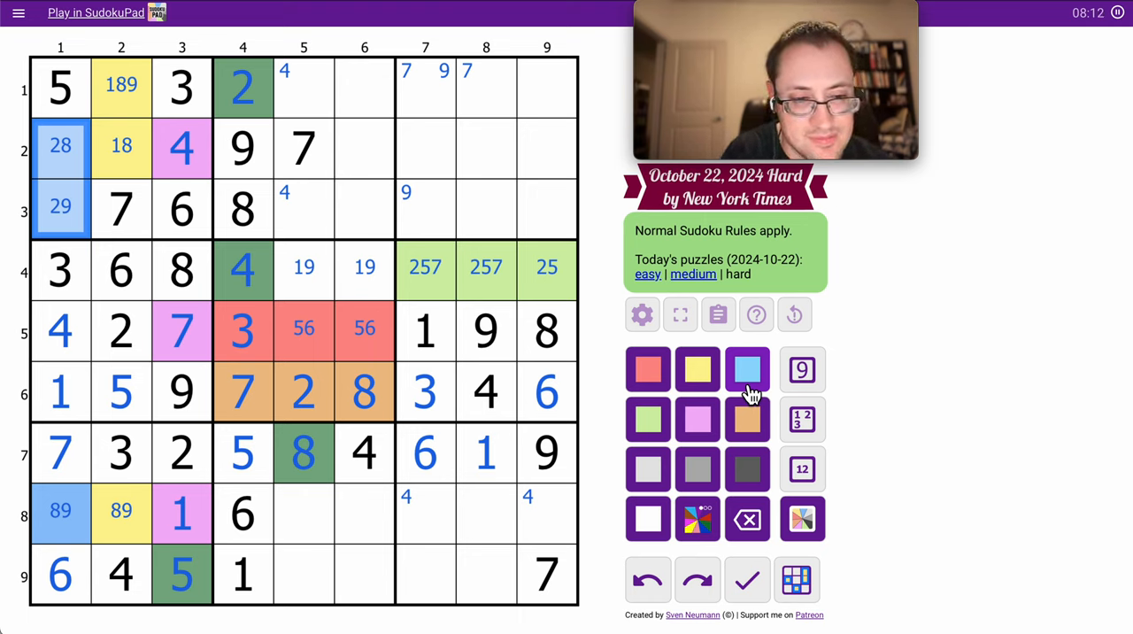
mouse_move(423, 617)
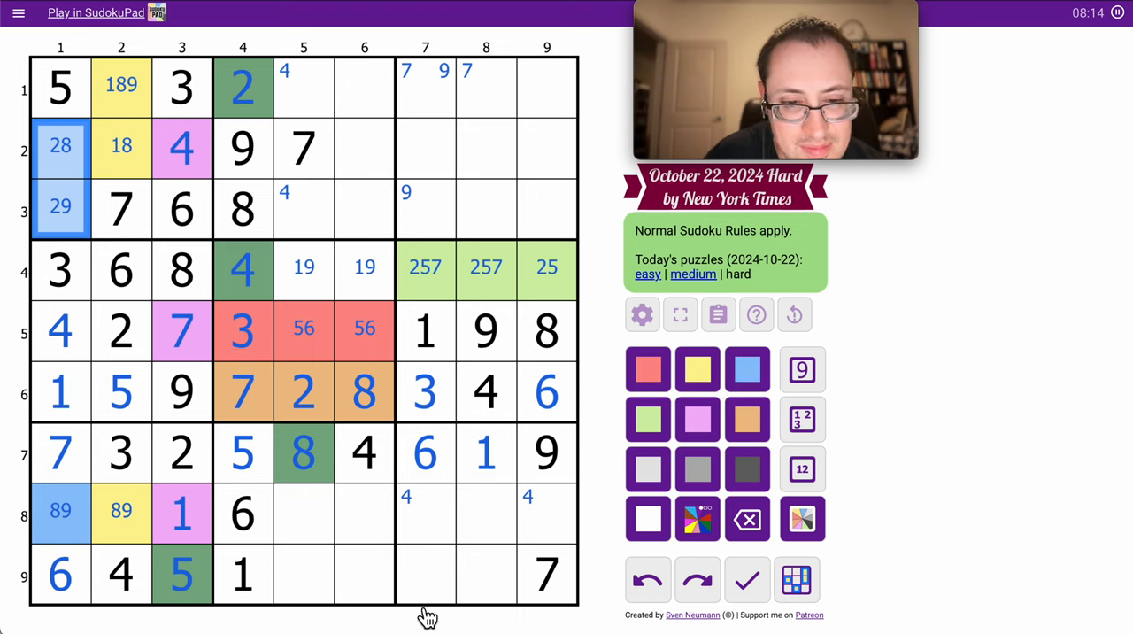
Trim row 8's right box to 245/25/245, then enter 7 in r8c6 and 2, 8, 3 in row 9.
click(425, 575)
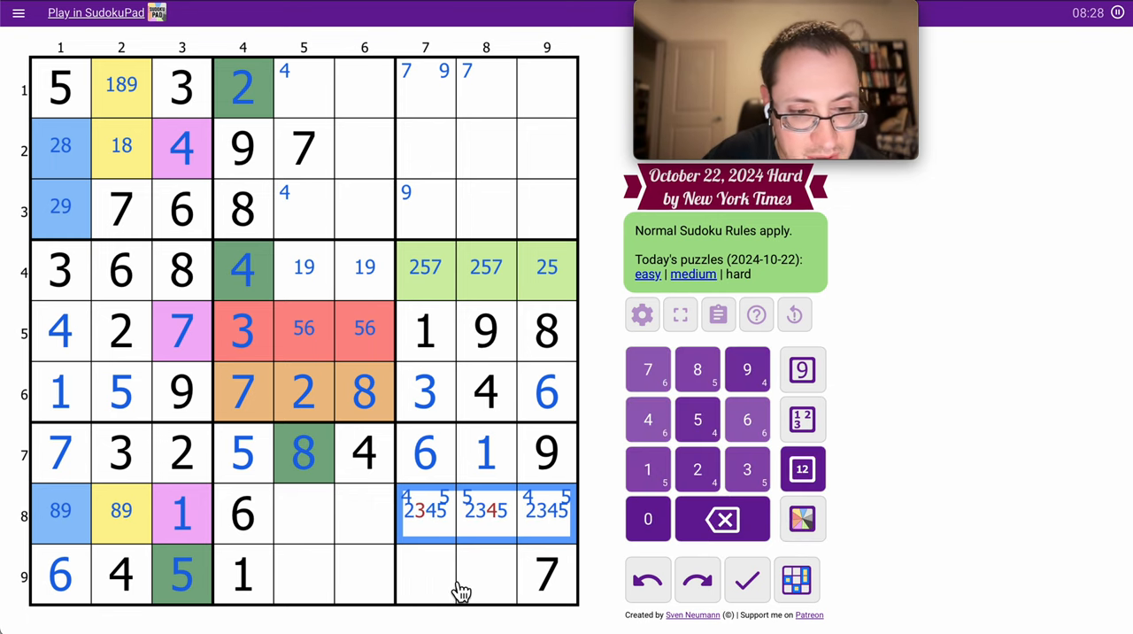
click(485, 573)
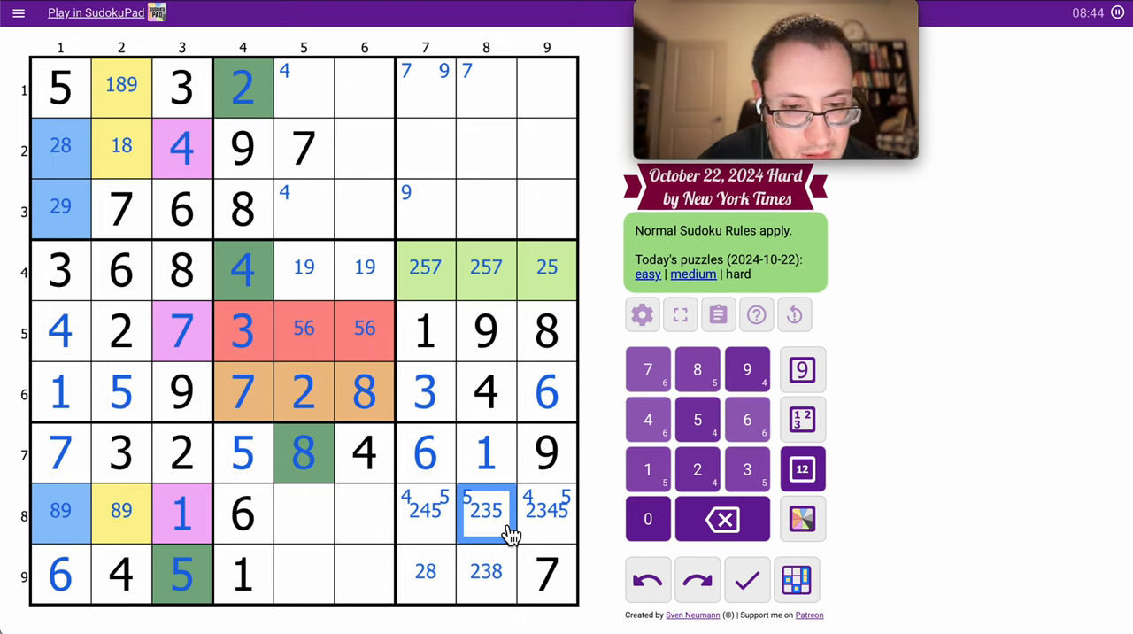
mouse_move(518, 606)
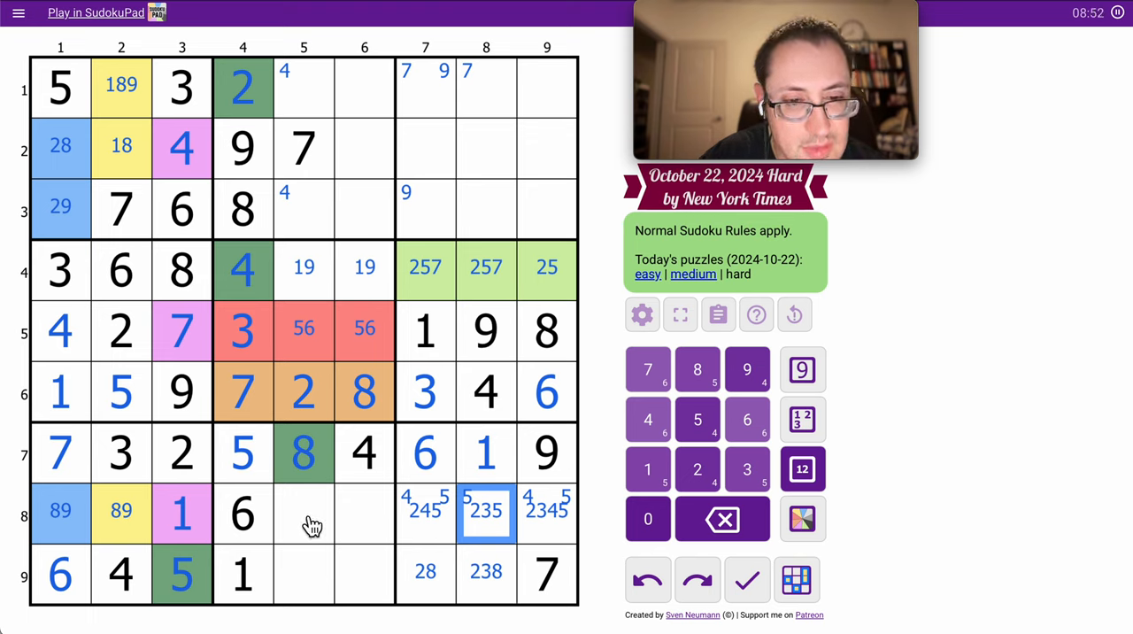
click(303, 513)
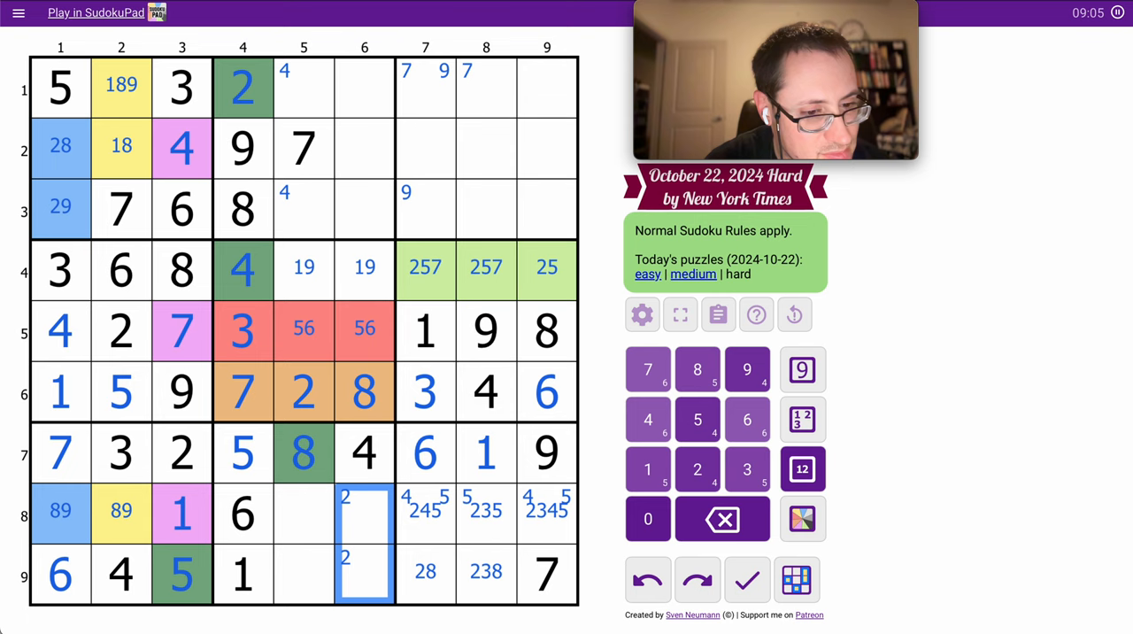
click(303, 513)
text(7)
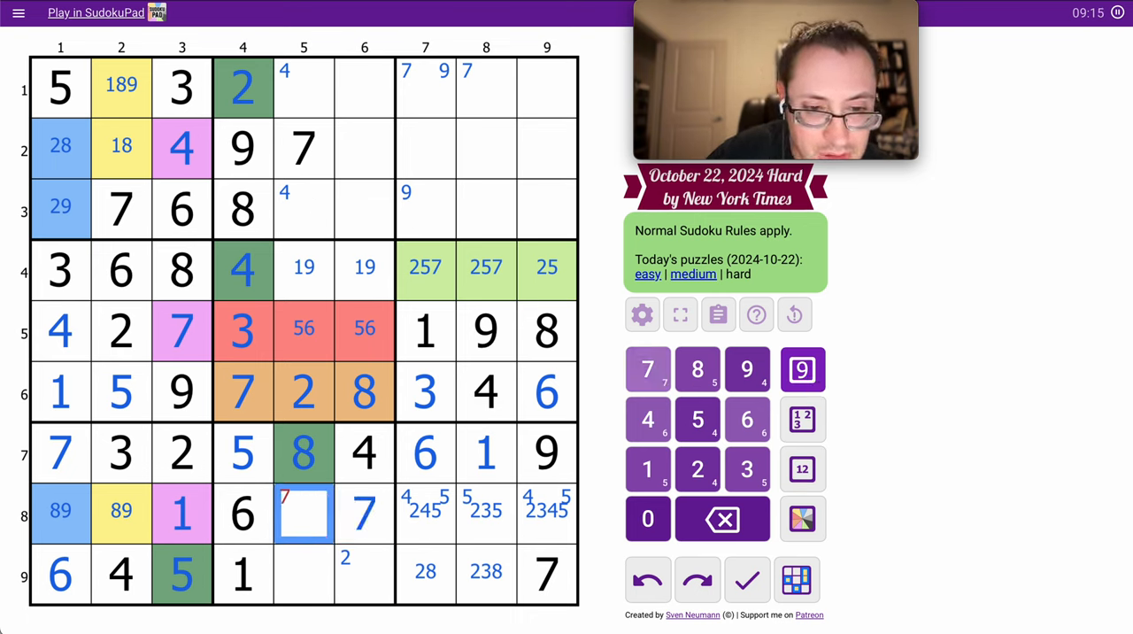
click(364, 573)
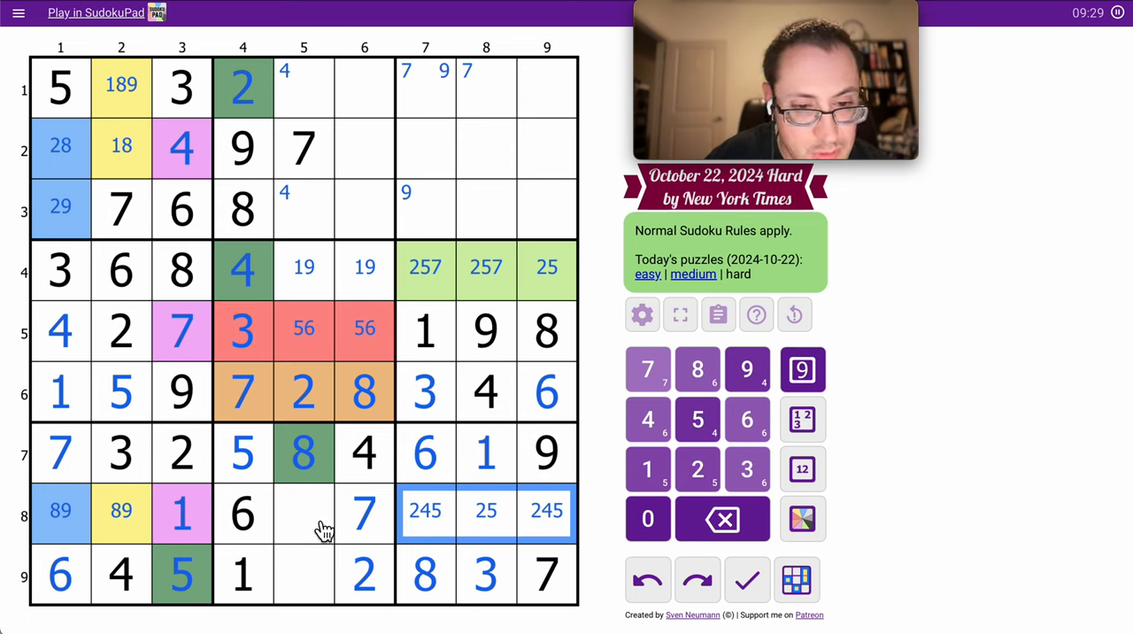
Enter 3 in r8c5, 9 in r9c5, and 1 and 9 in r4c5 and r4c6.
click(303, 512)
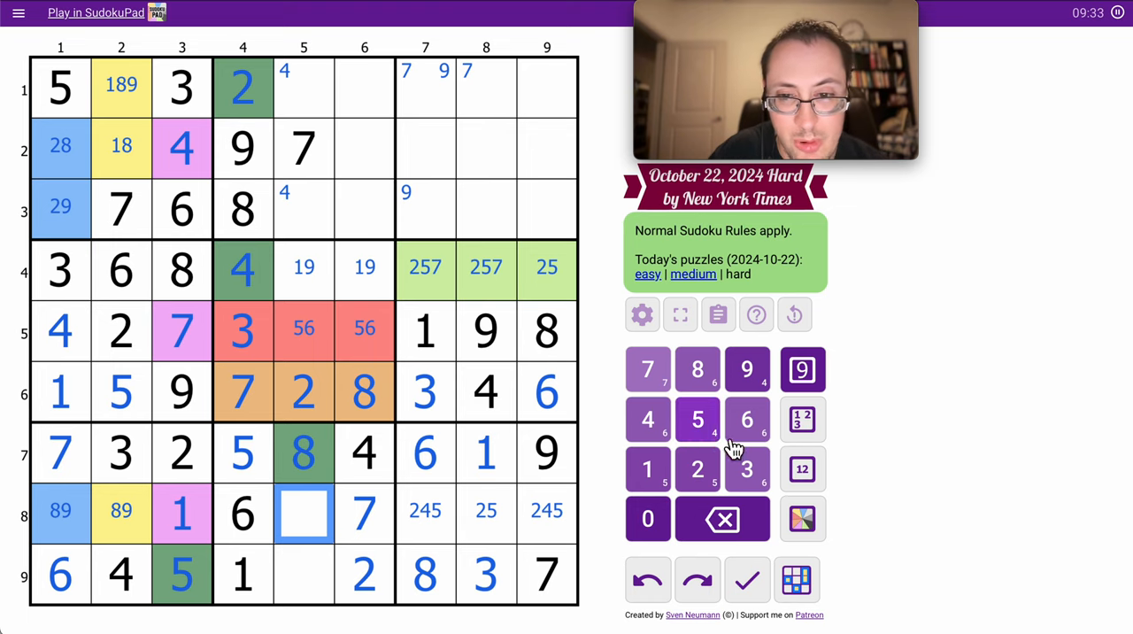
click(747, 469)
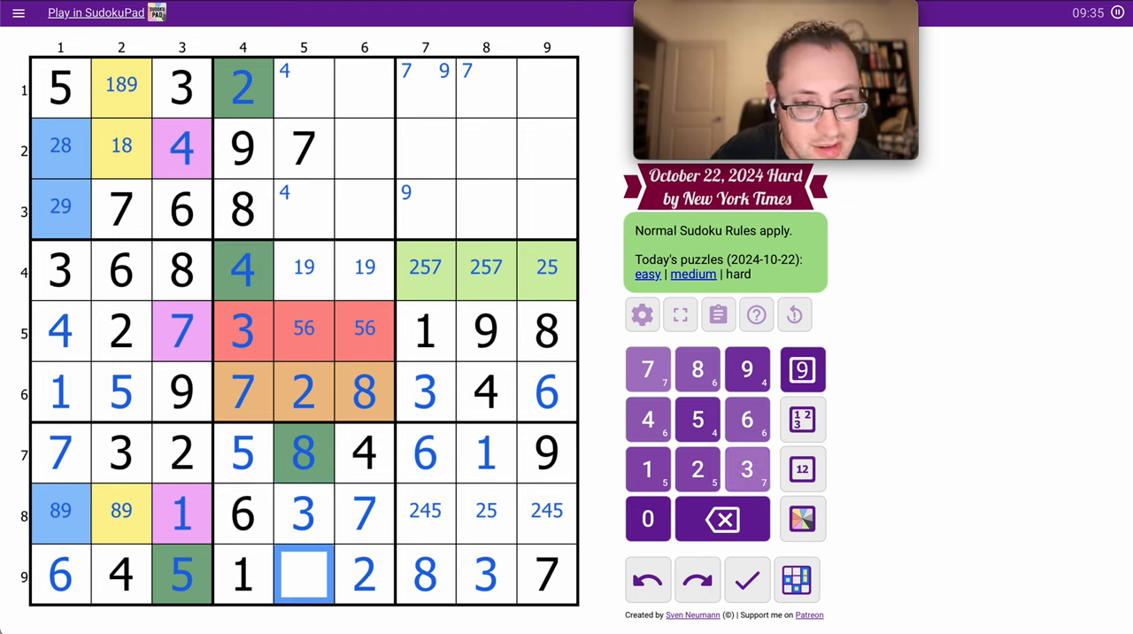
click(737, 369)
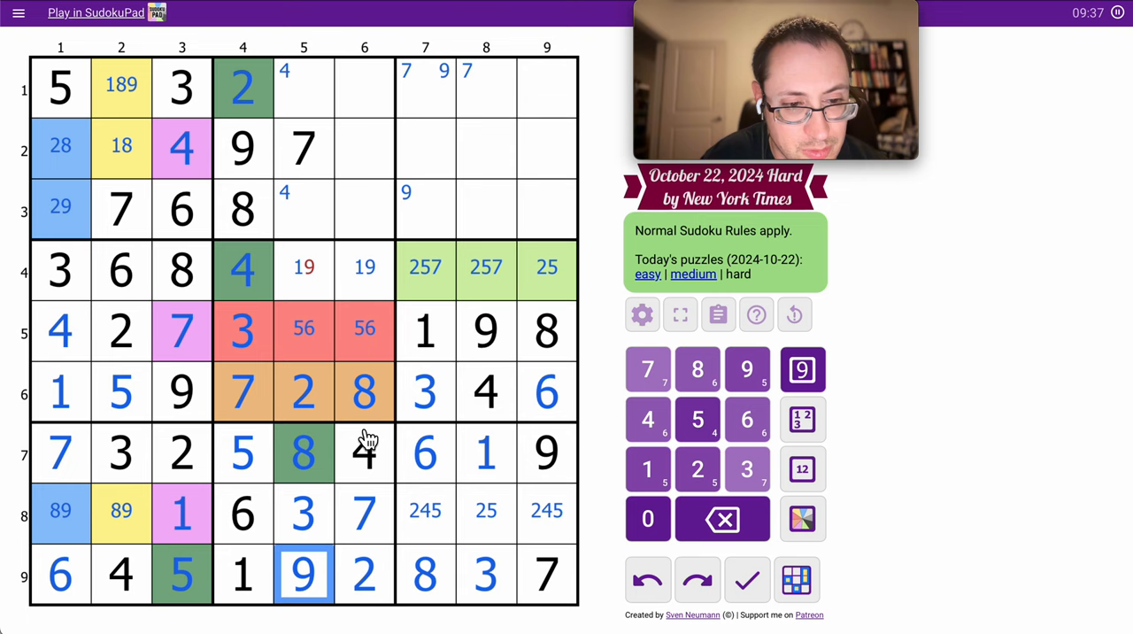
click(304, 268)
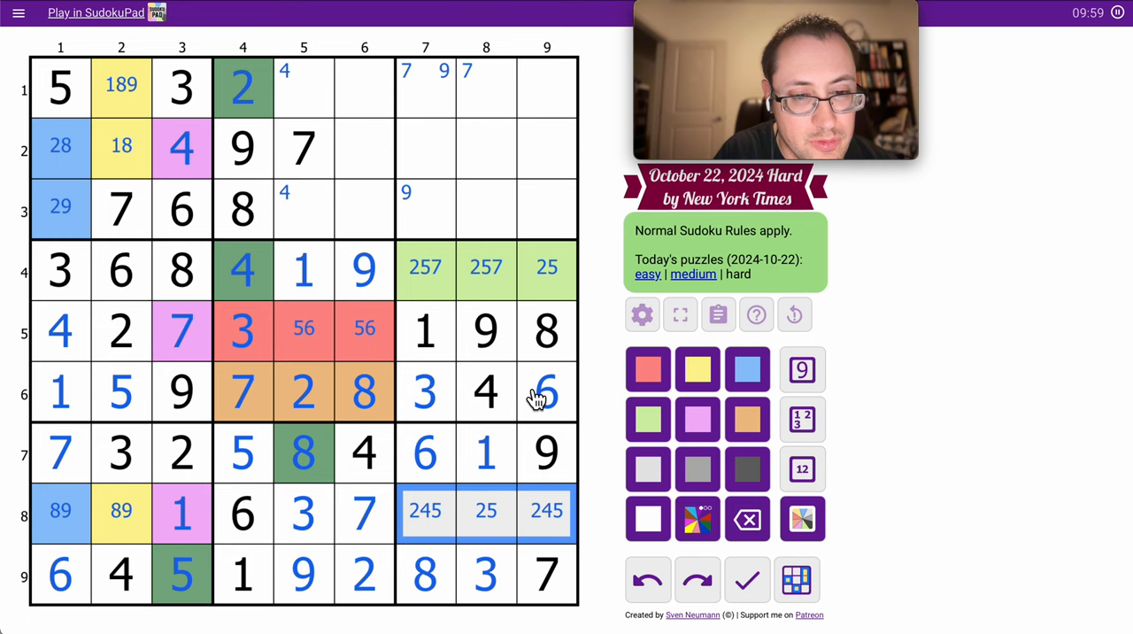
mouse_move(339, 230)
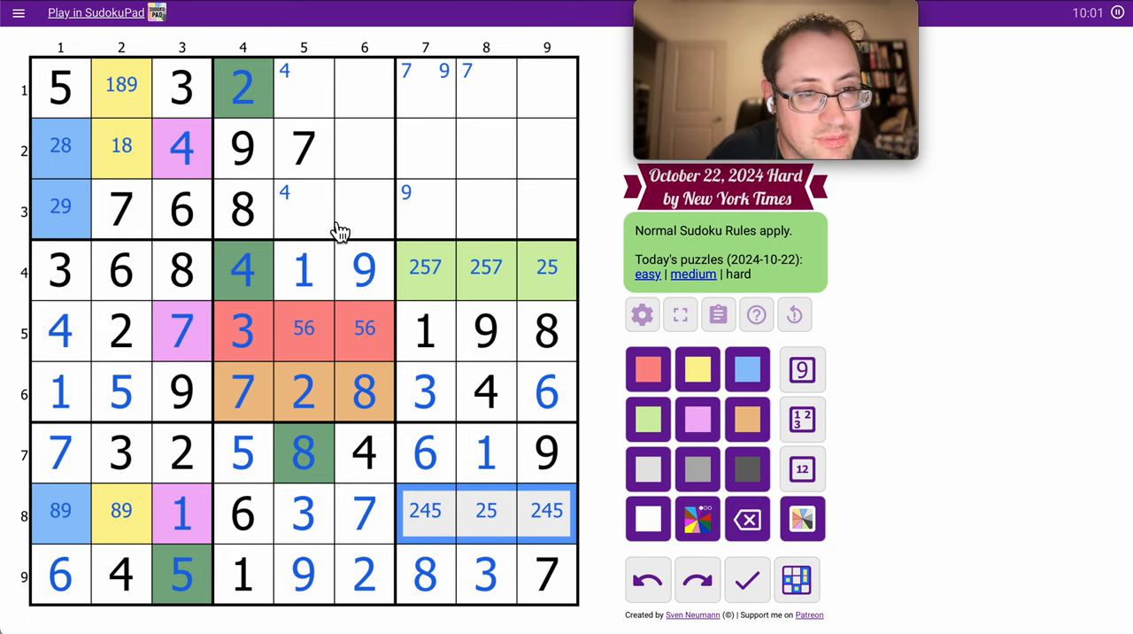
Trim r1c5 and r3c5 candidates, and pencil 16, 1356 and 135 into r1c6–r3c6.
click(302, 210)
text( 456)
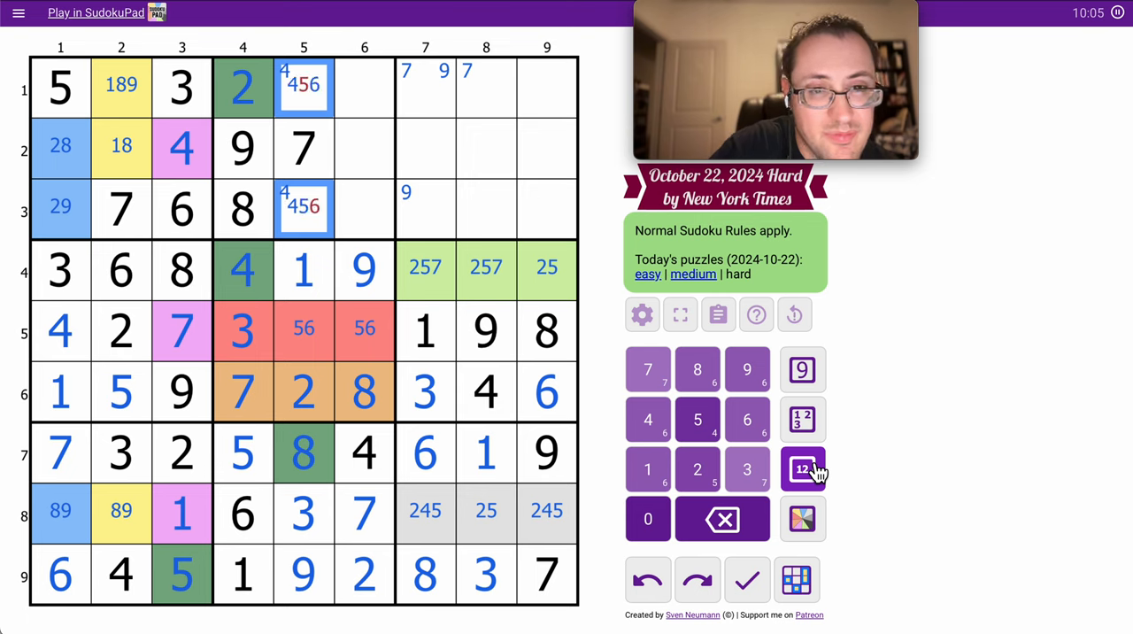
click(800, 518)
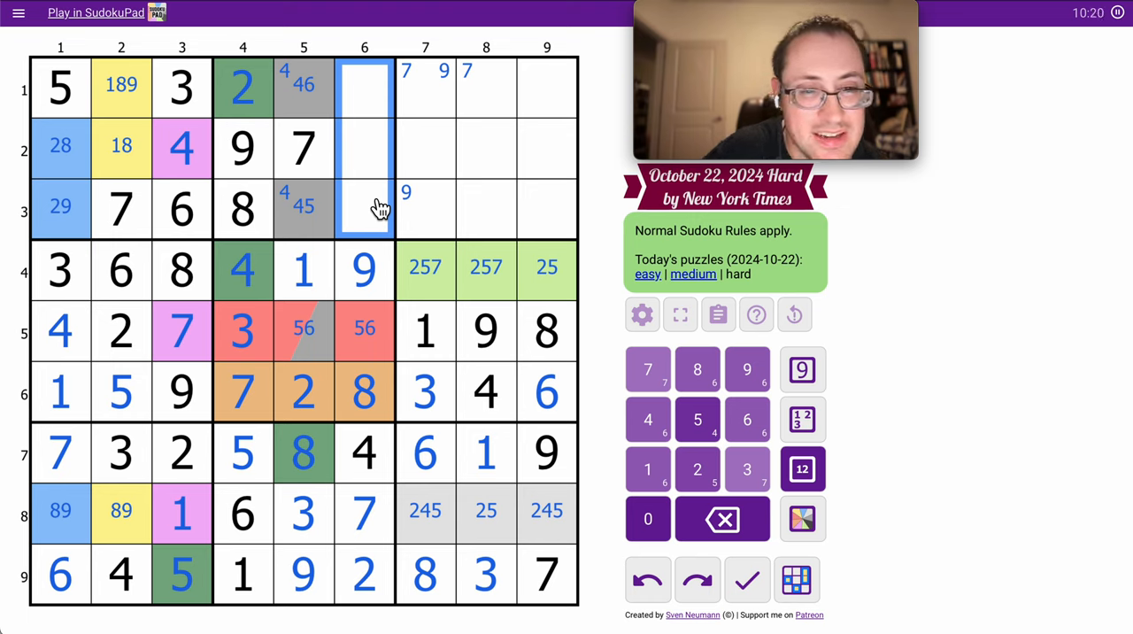
mouse_move(380, 128)
text(1356)
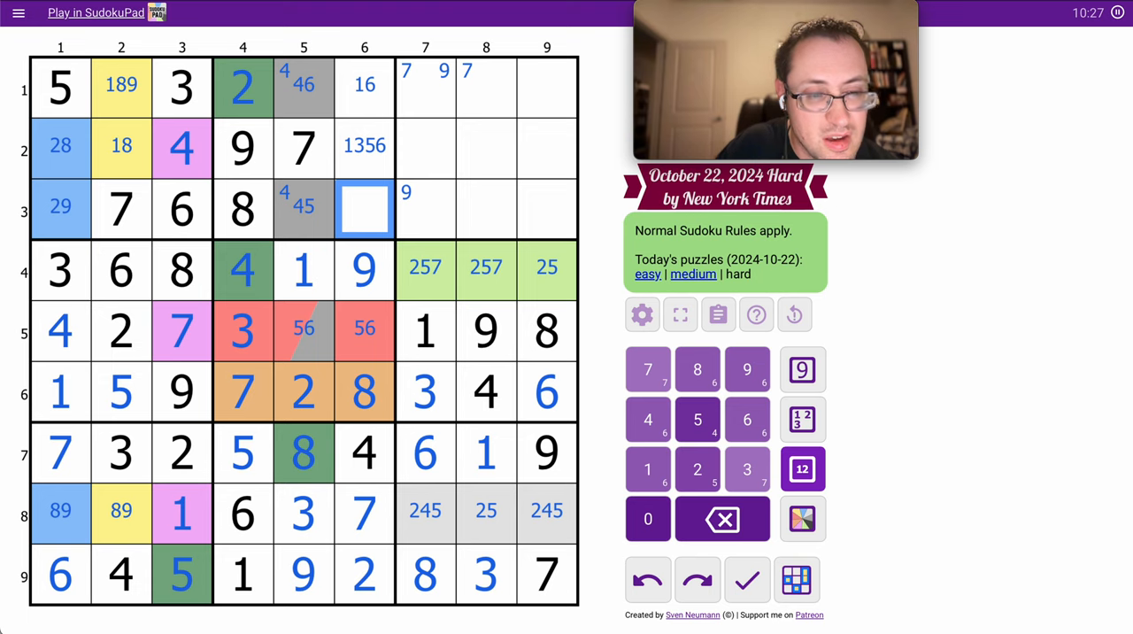
click(363, 208)
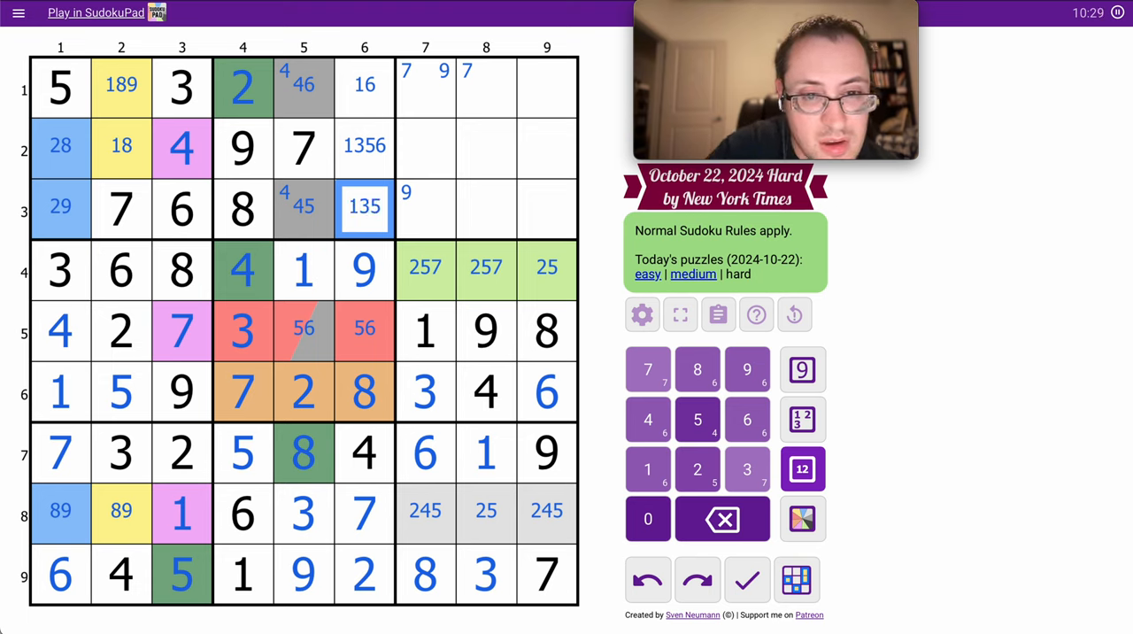
mouse_move(530, 283)
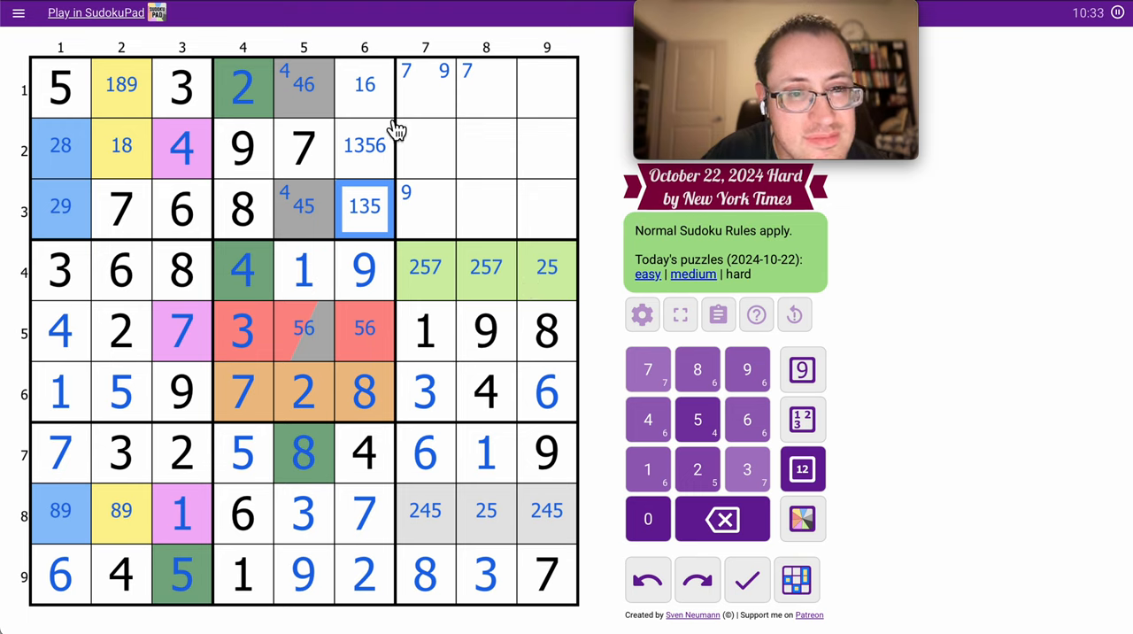
click(364, 86)
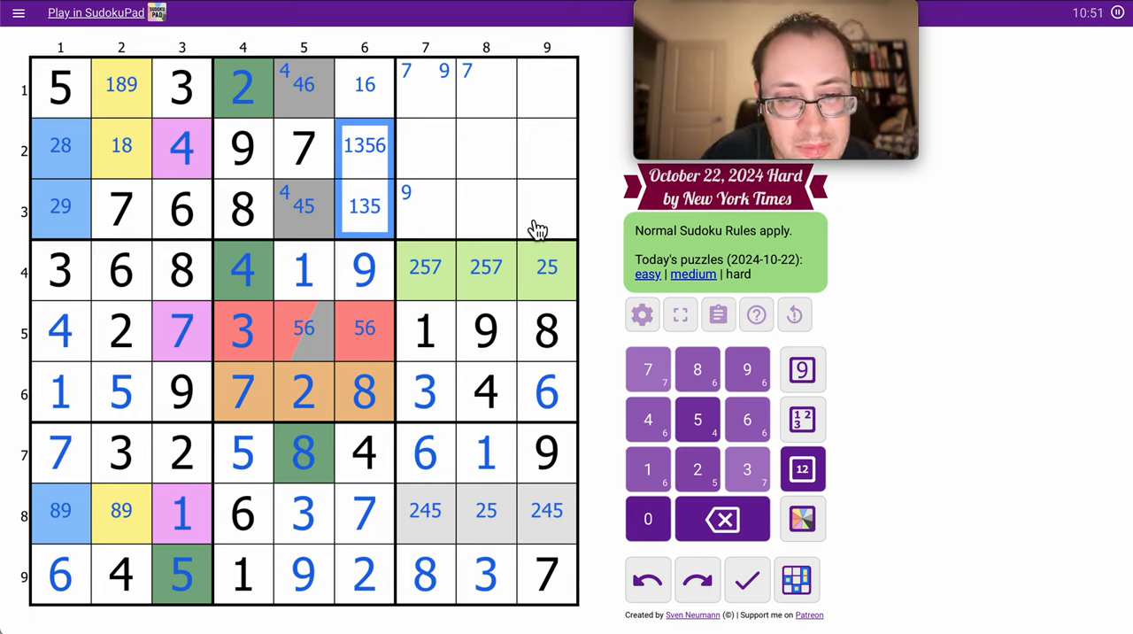
Pencil candidates into the top-right box, leaving 14, 25, 2568, 1235 and 12345.
click(425, 208)
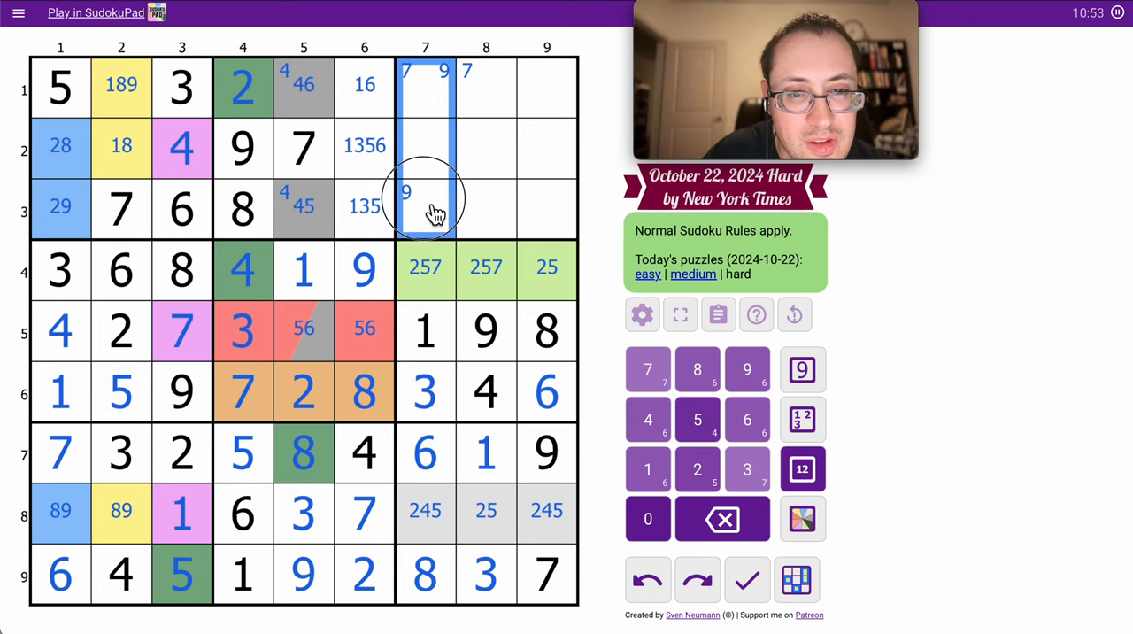
click(801, 469)
text(14)
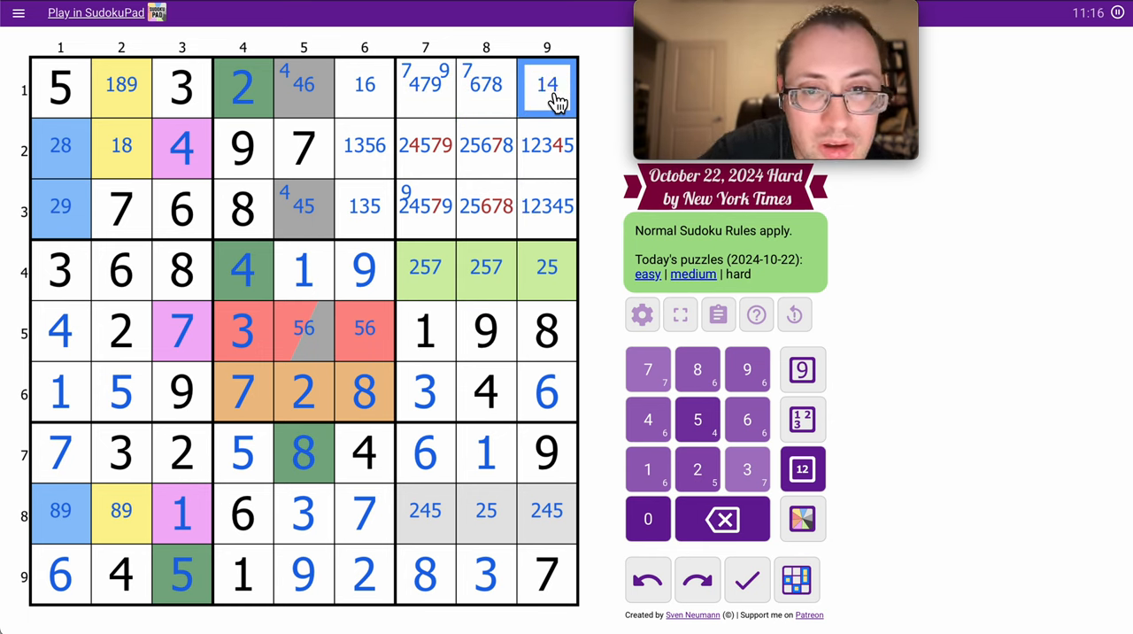
click(425, 145)
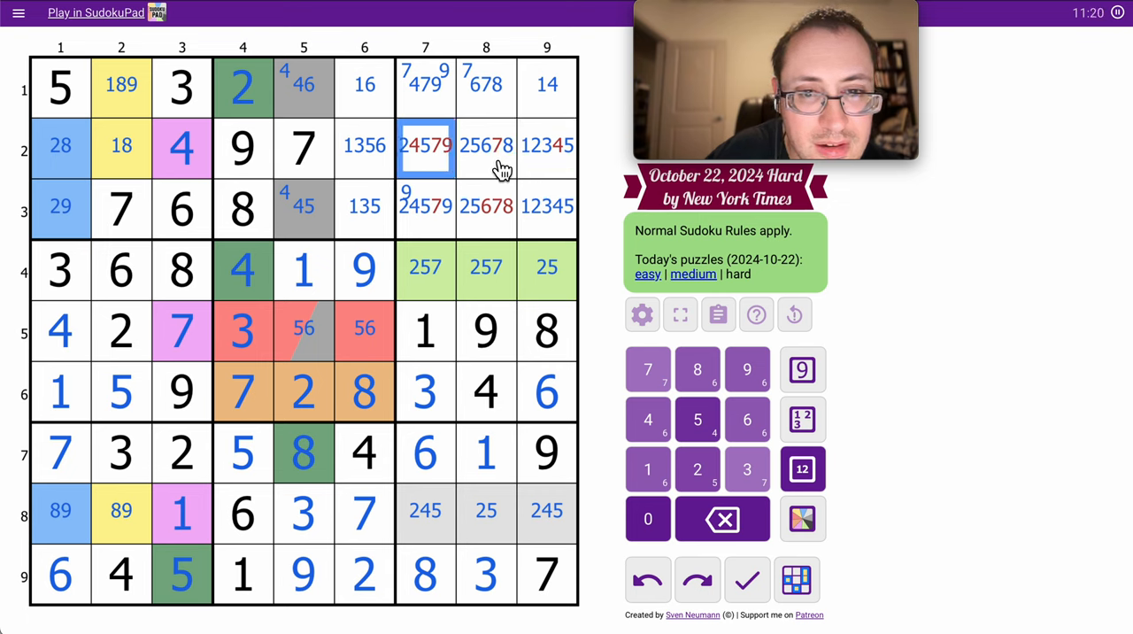
click(485, 206)
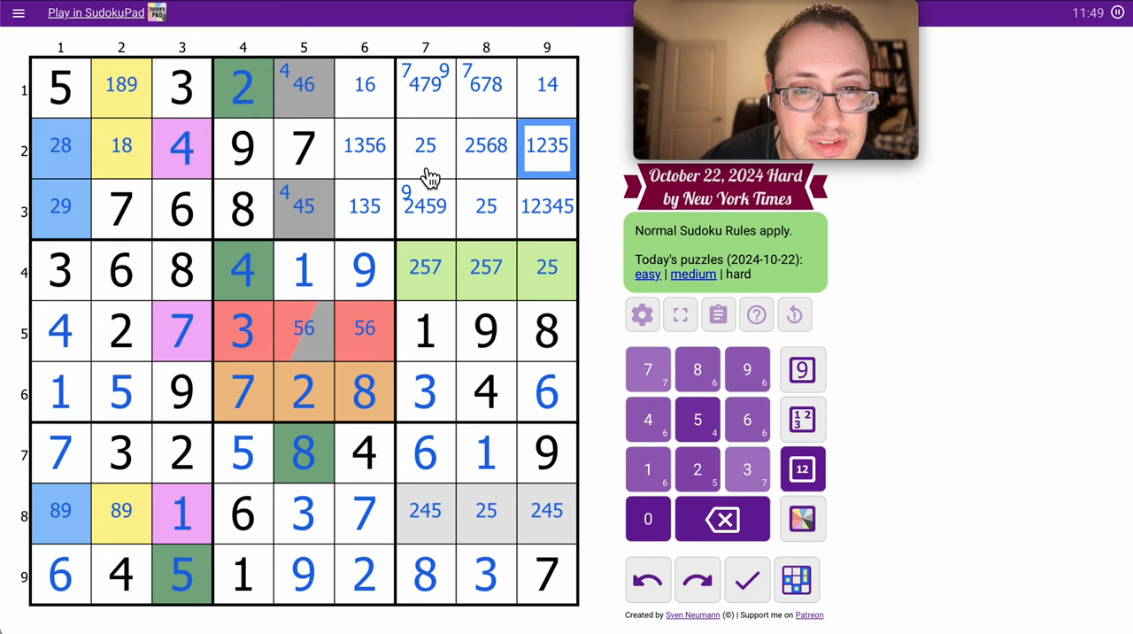
Narrow column 9's top cells to 14, 13, 134, place 4 in r8c7, and shade dark grey.
click(485, 208)
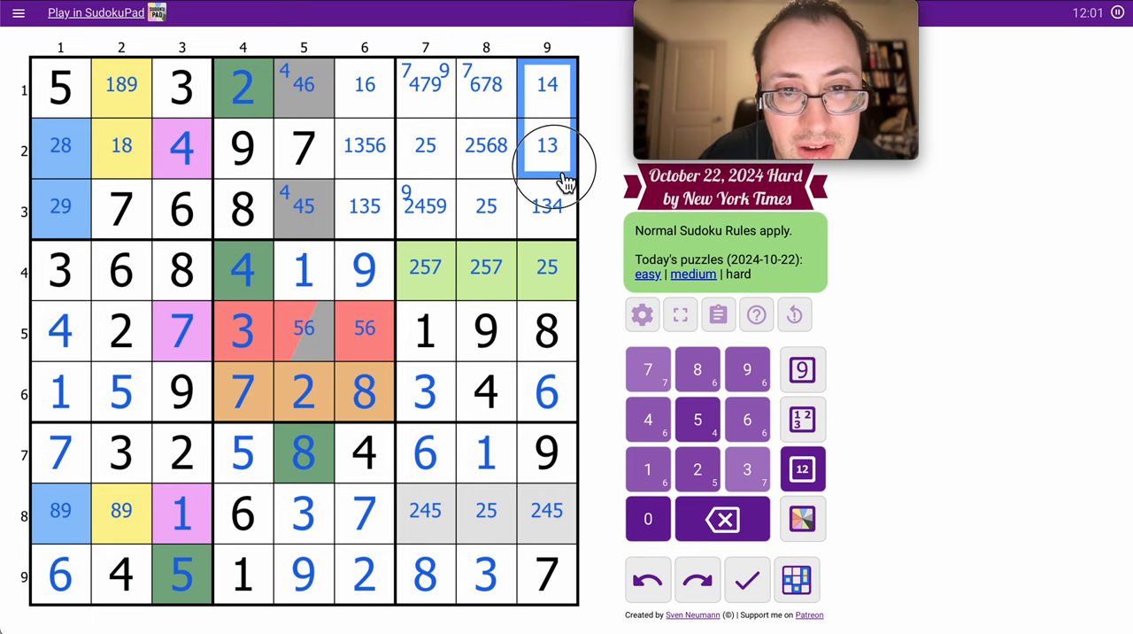
click(546, 512)
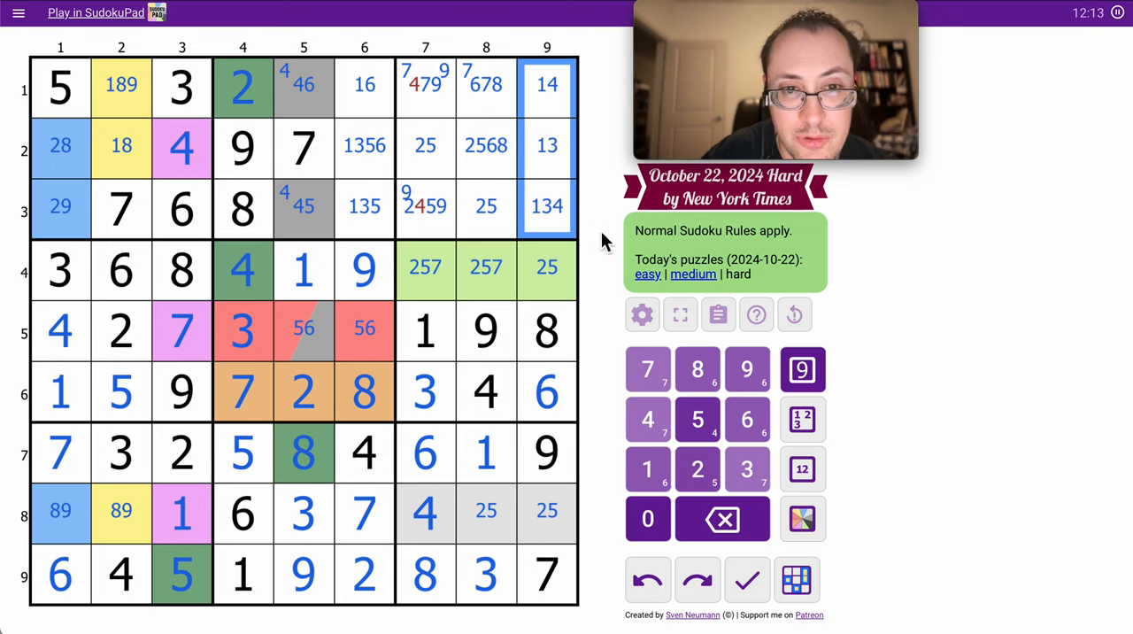
click(802, 520)
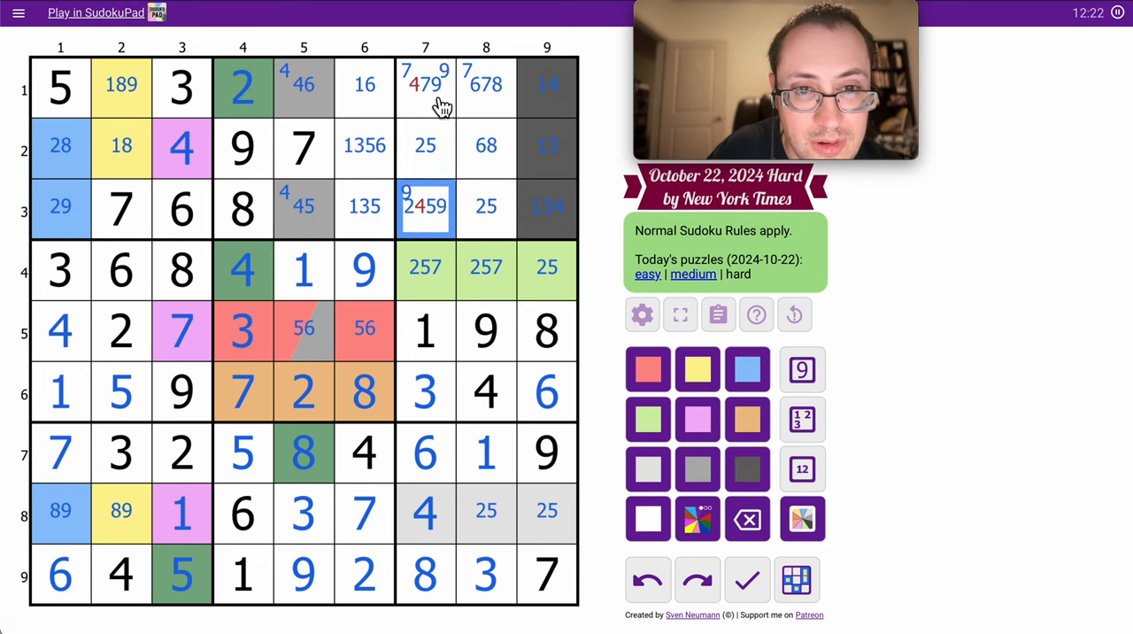
Fill the remaining cells and dismiss the 'Yey, Congrats!' dialog with a 13:03 solve time.
click(425, 86)
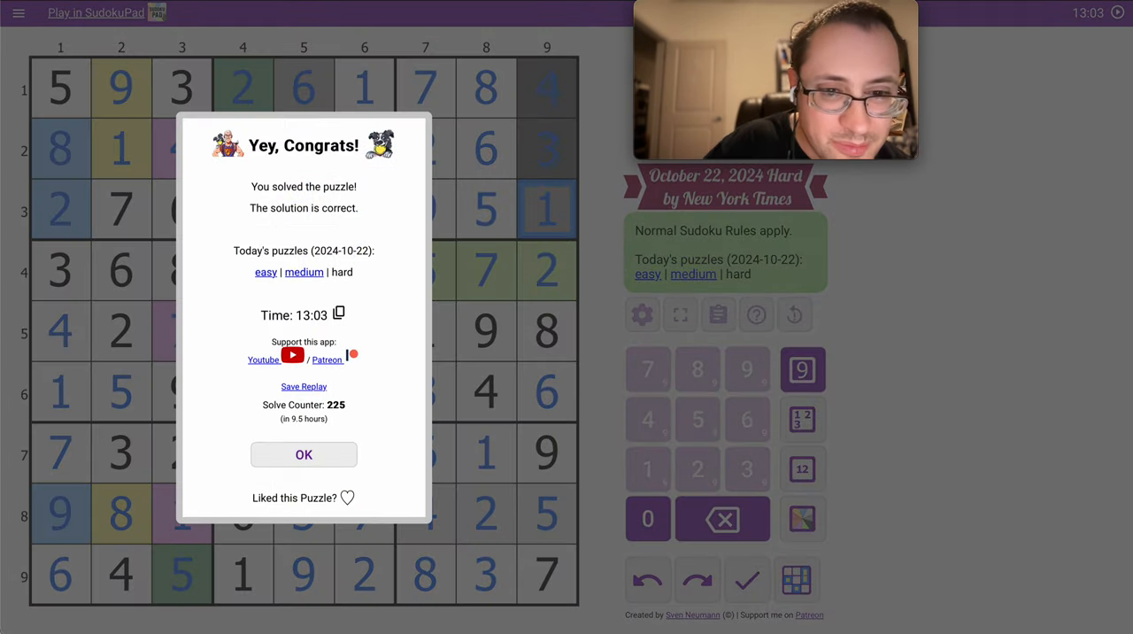
click(304, 454)
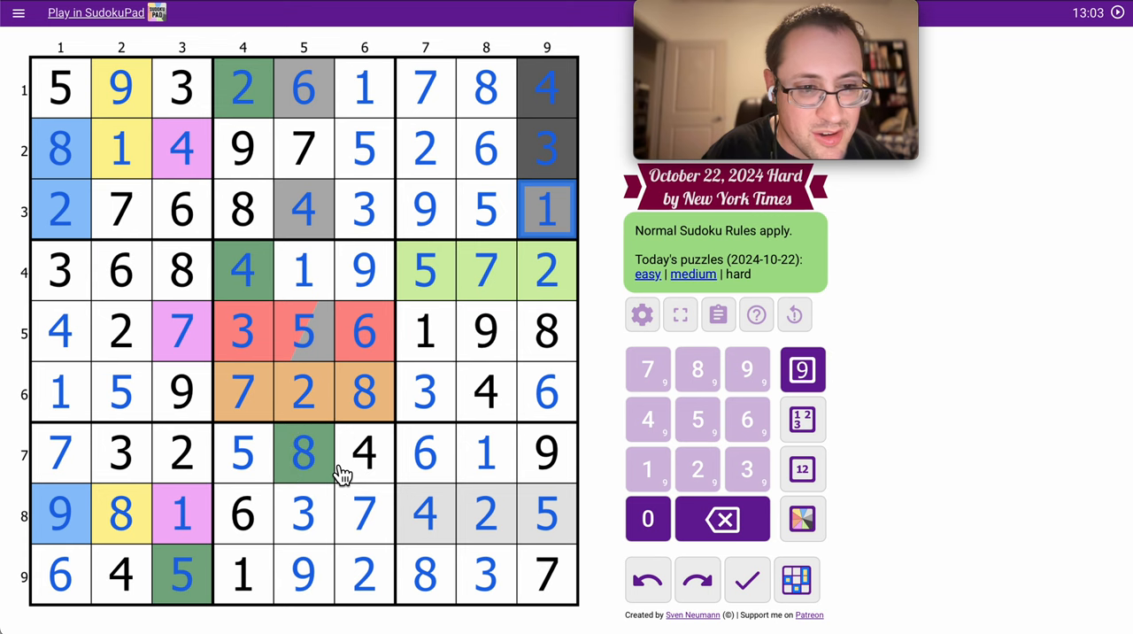